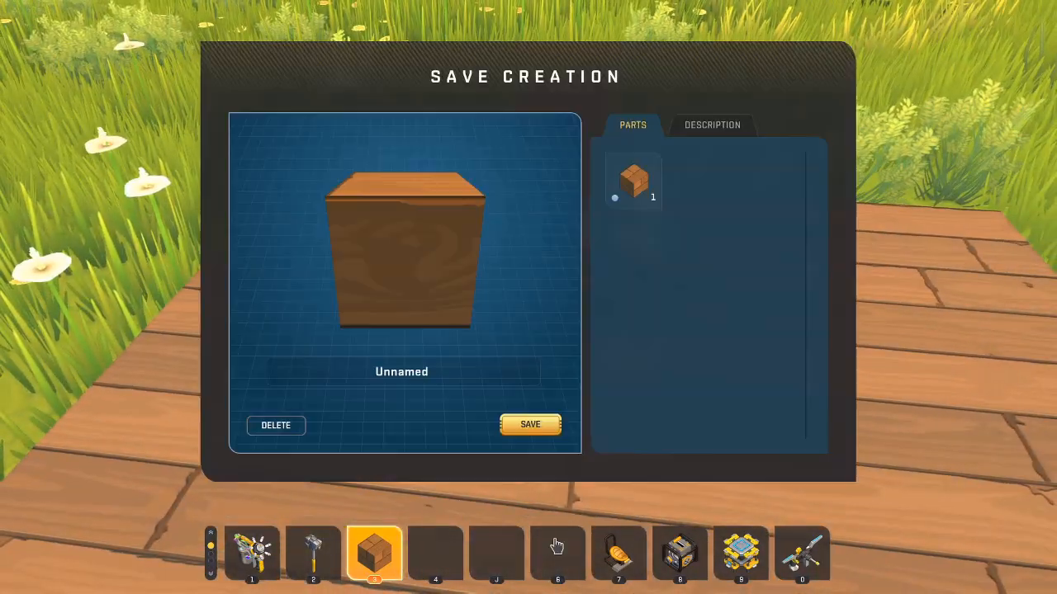
Step: Name the single wooden block creation 'Block' in the Save Creation dialog
{"action": "left_click", "coordinate": [402, 371]}
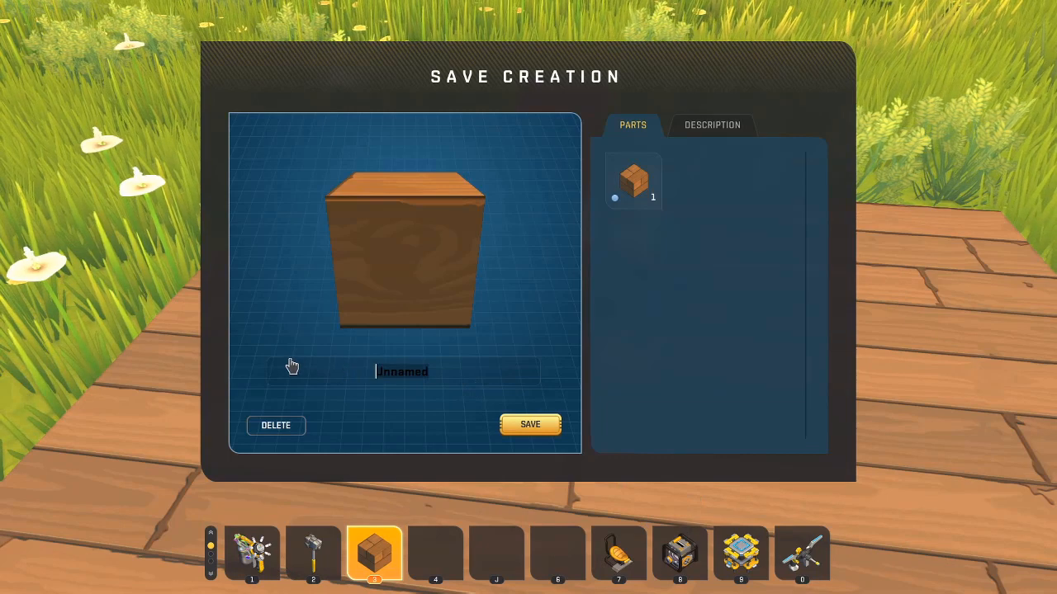
{"action": "type", "text": "Block"}
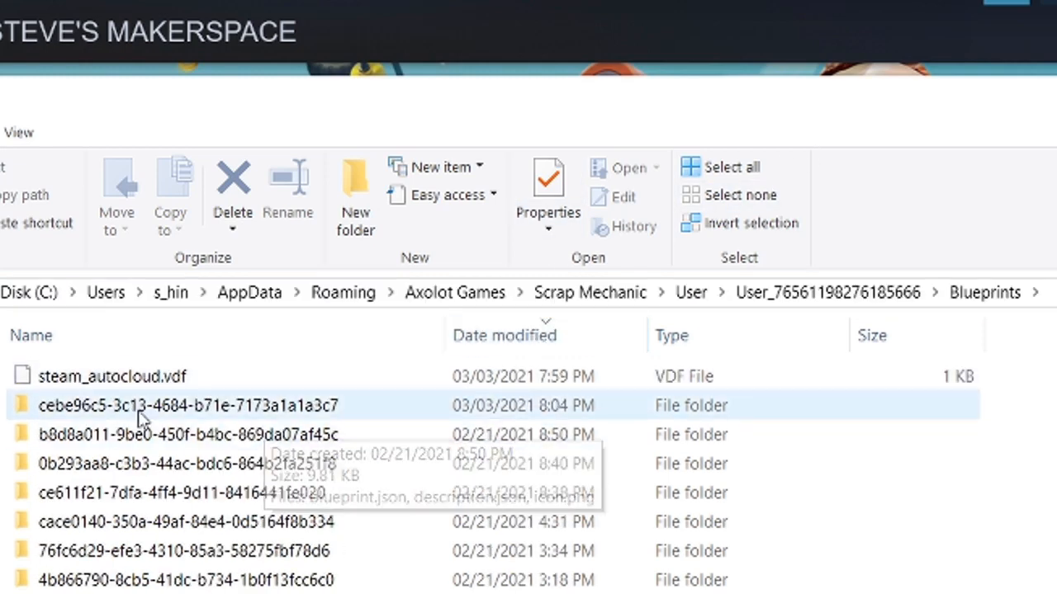
Step: Open the newest Blueprints folder and its blueprint.json in Notepad
{"action": "double_click", "coordinate": [165, 405]}
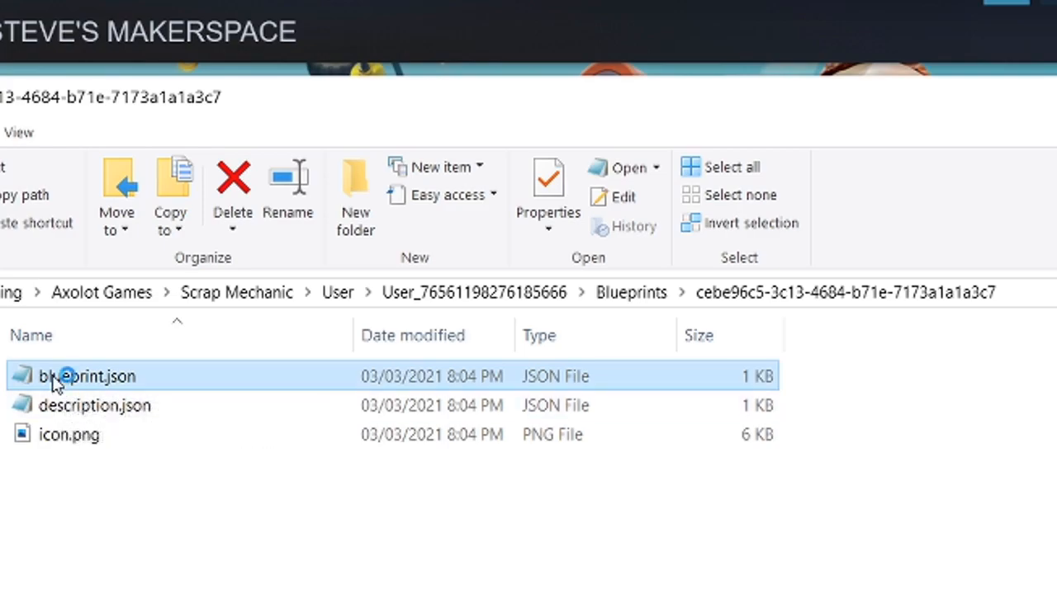
{"action": "double_click", "coordinate": [86, 375]}
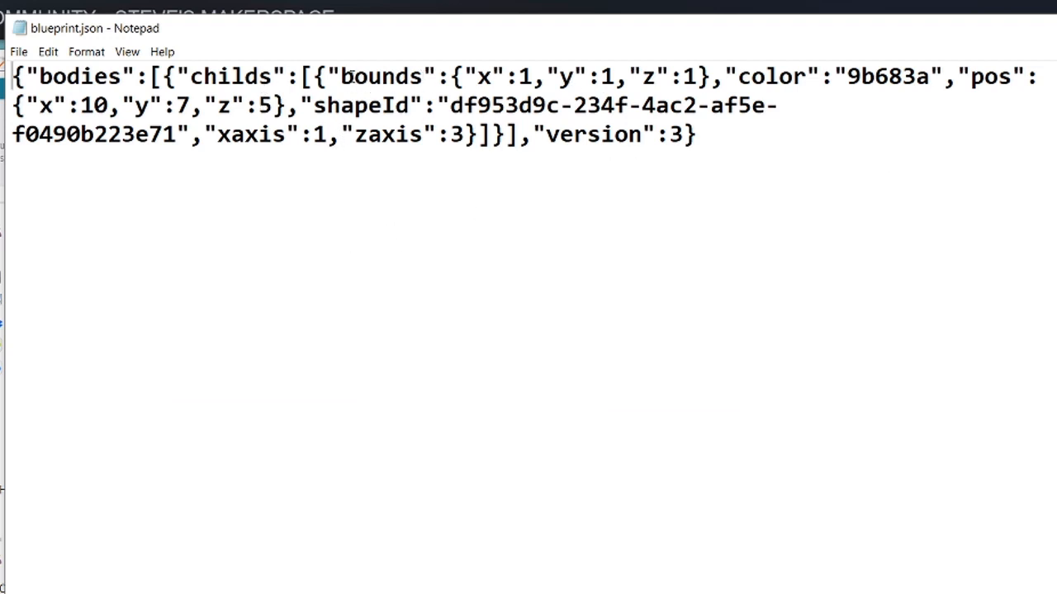
Step: Change the z bound from 1 to 1000 in blueprint.json and save the file
{"action": "left_click_drag", "start_coordinate": [355, 75], "coordinate": [718, 76]}
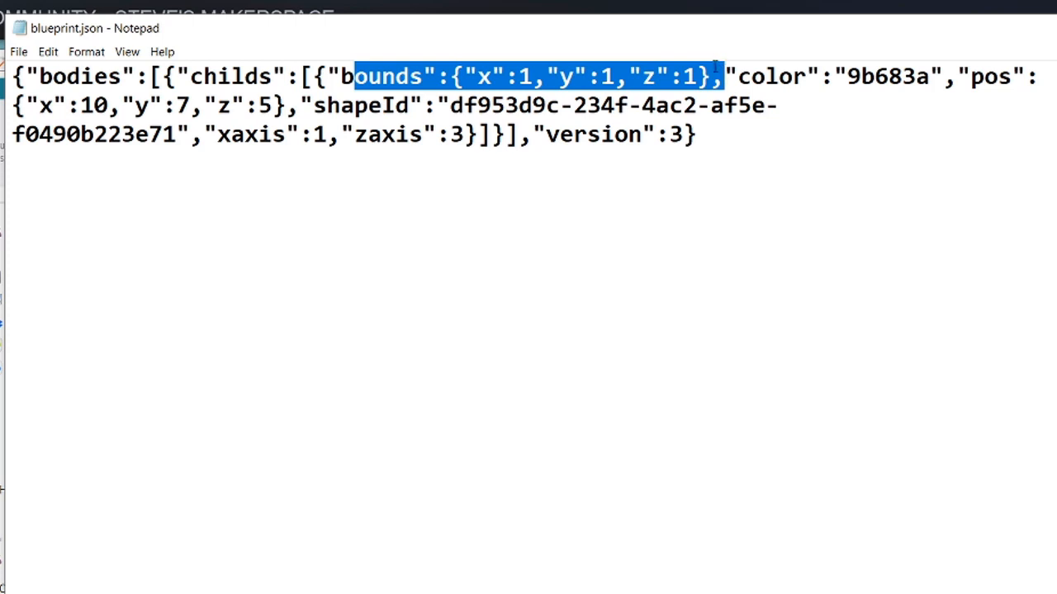
{"action": "left_click", "coordinate": [697, 76]}
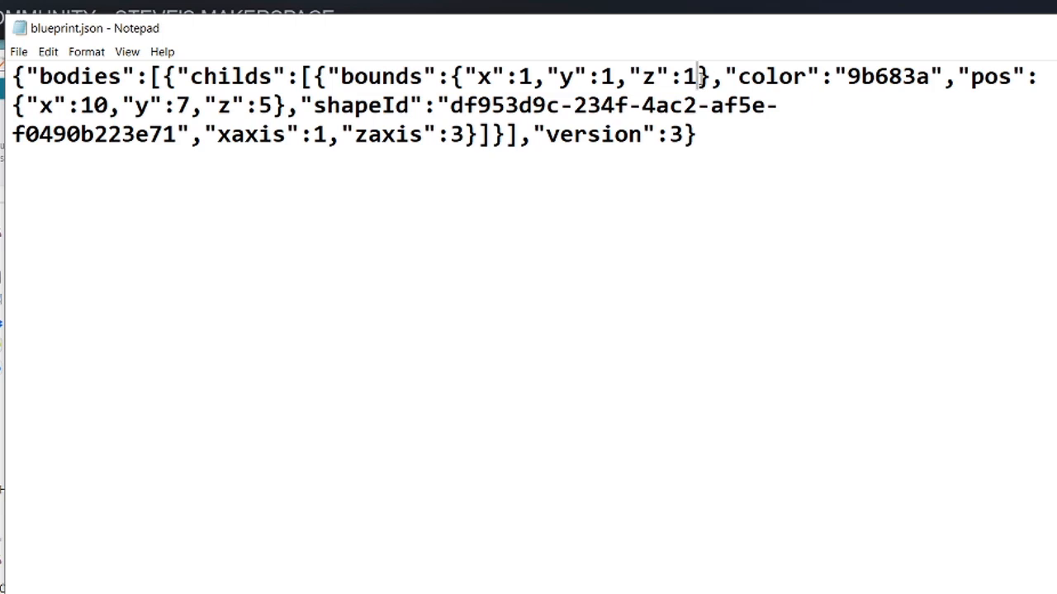
{"action": "type", "text": "000"}
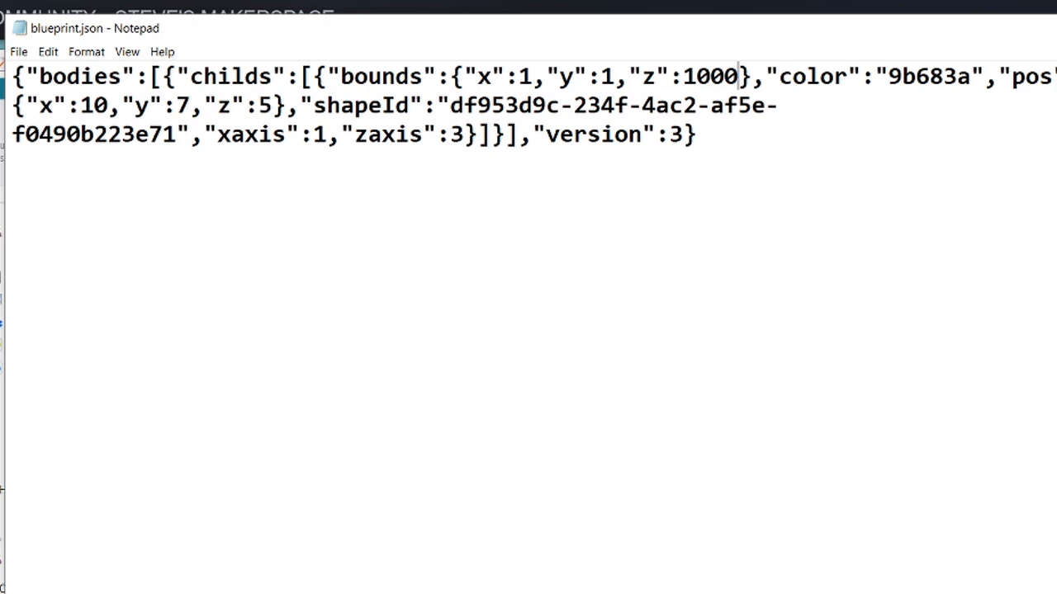
{"action": "left_click", "coordinate": [18, 51]}
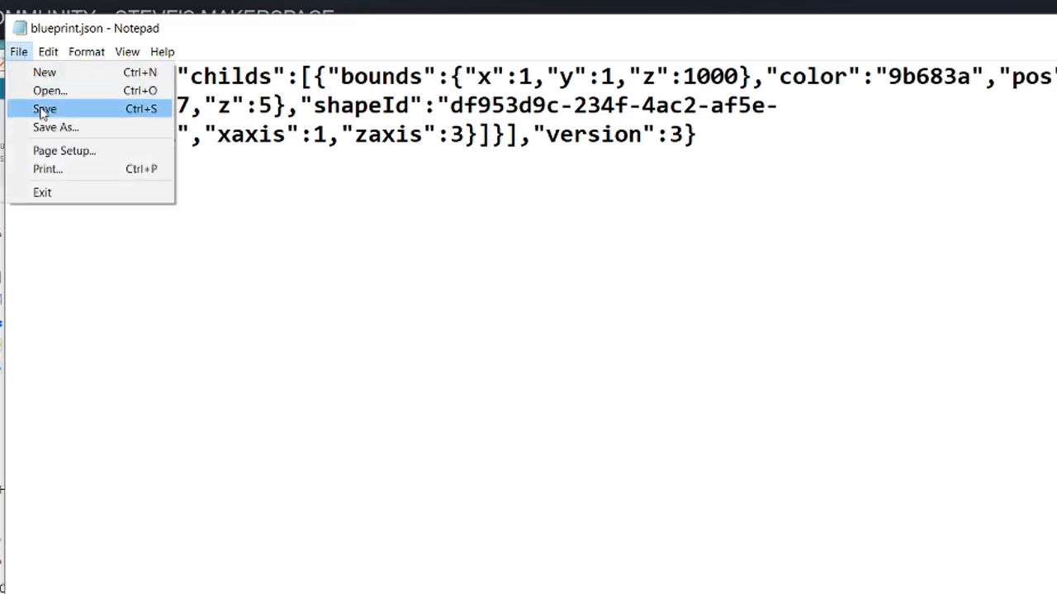
{"action": "left_click", "coordinate": [43, 108]}
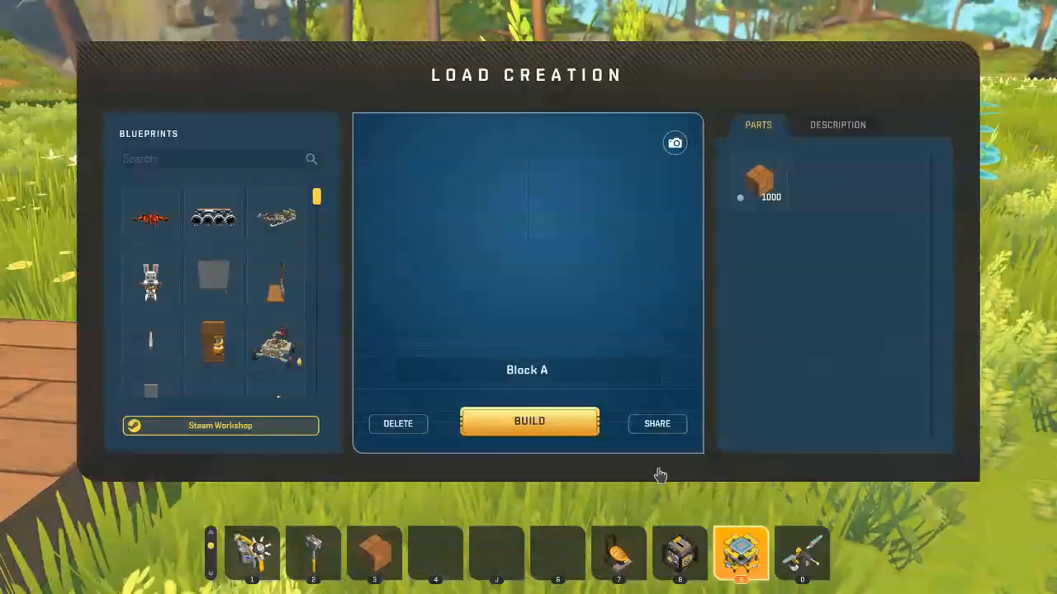
Step: Load Block A, the 1000-part tall thin column, and build it
{"action": "left_click", "coordinate": [529, 421]}
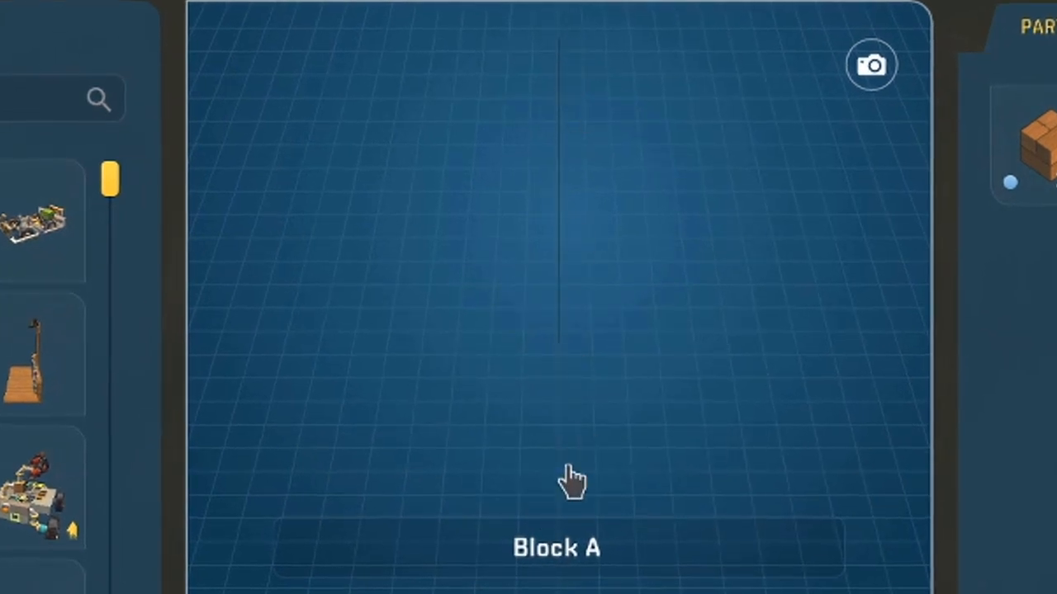
{"action": "mouse_move", "coordinate": [572, 58]}
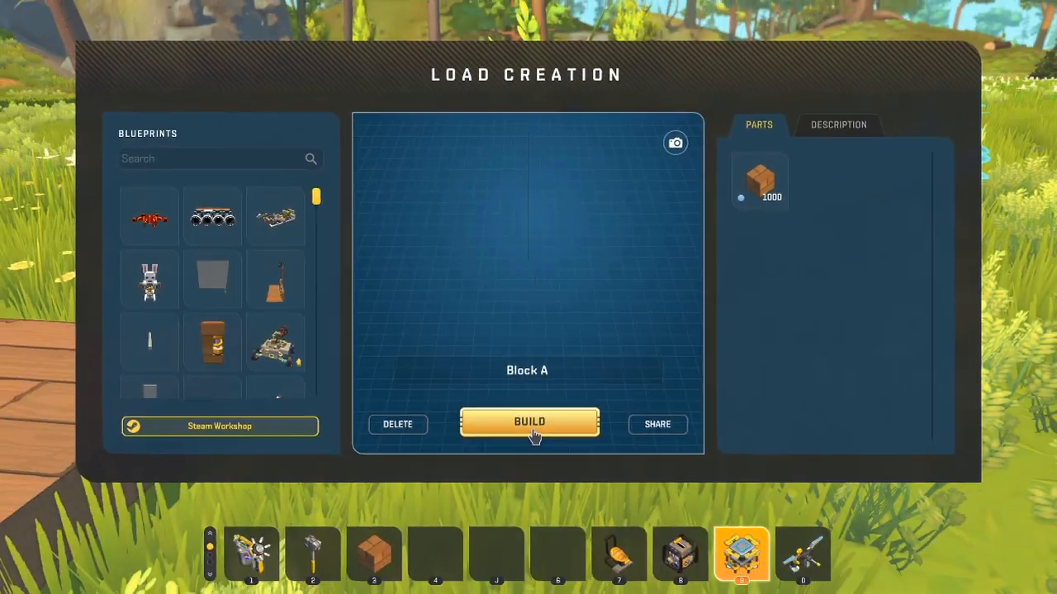
{"action": "left_click", "coordinate": [529, 423]}
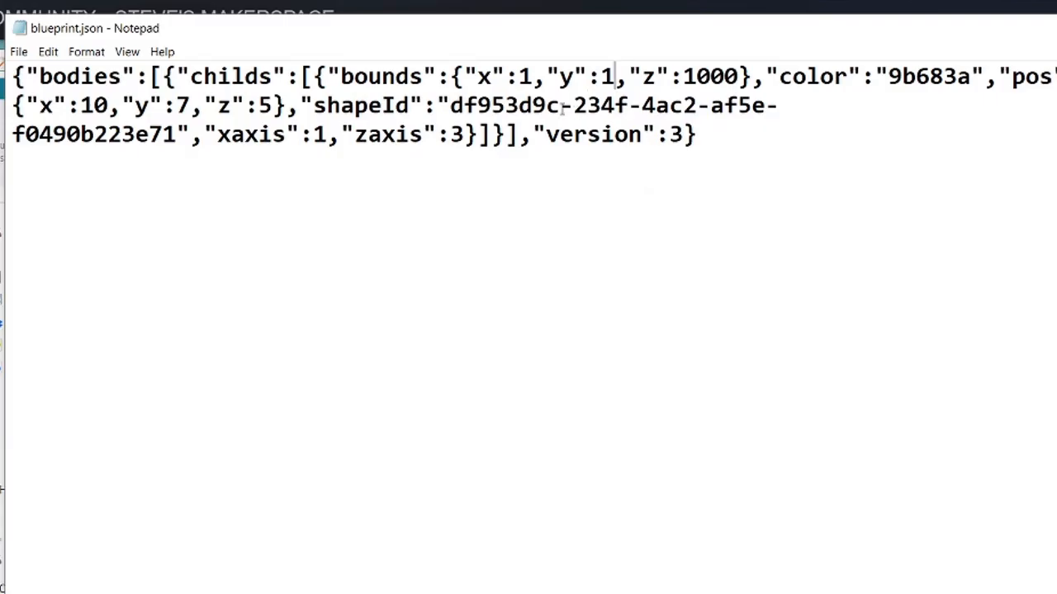
Step: Append a 0 to the y and x bounds so both read 10
{"action": "type", "text": "0"}
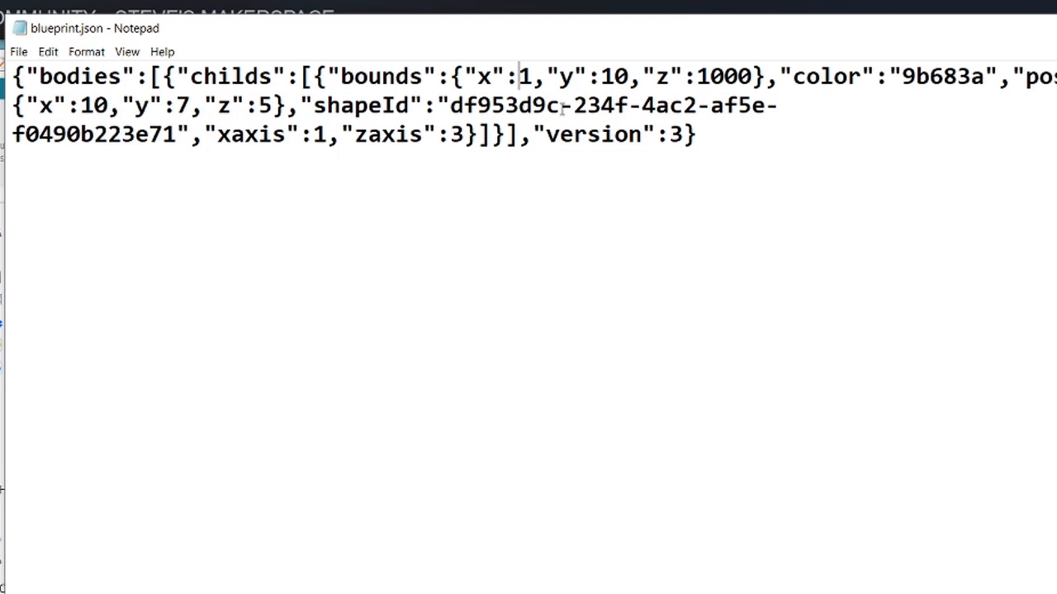
{"action": "type", "text": "0"}
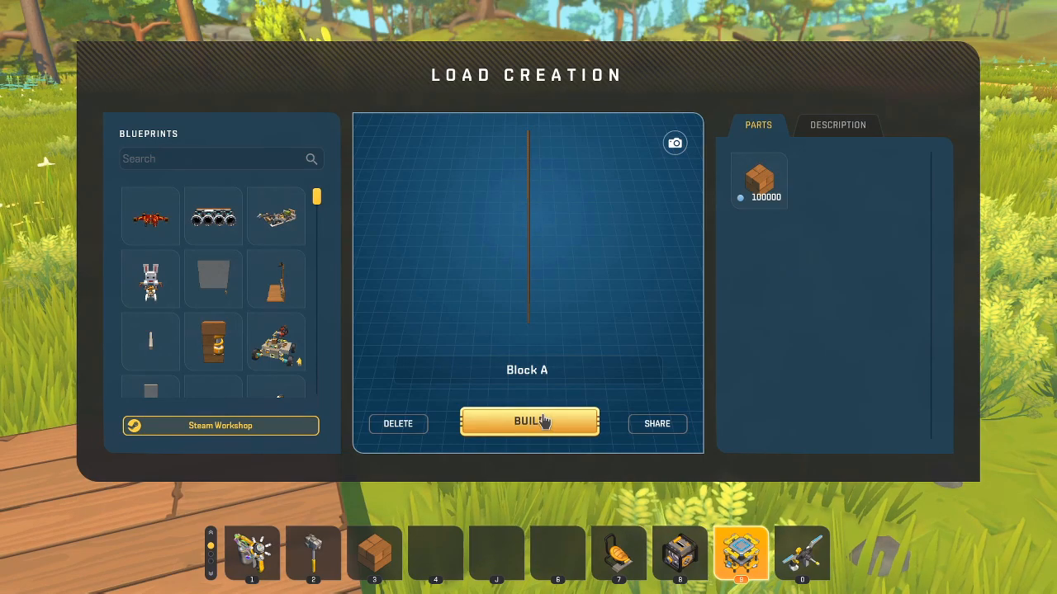
Step: Build the 100000-part Block A column from Load Creation
{"action": "left_click", "coordinate": [529, 424]}
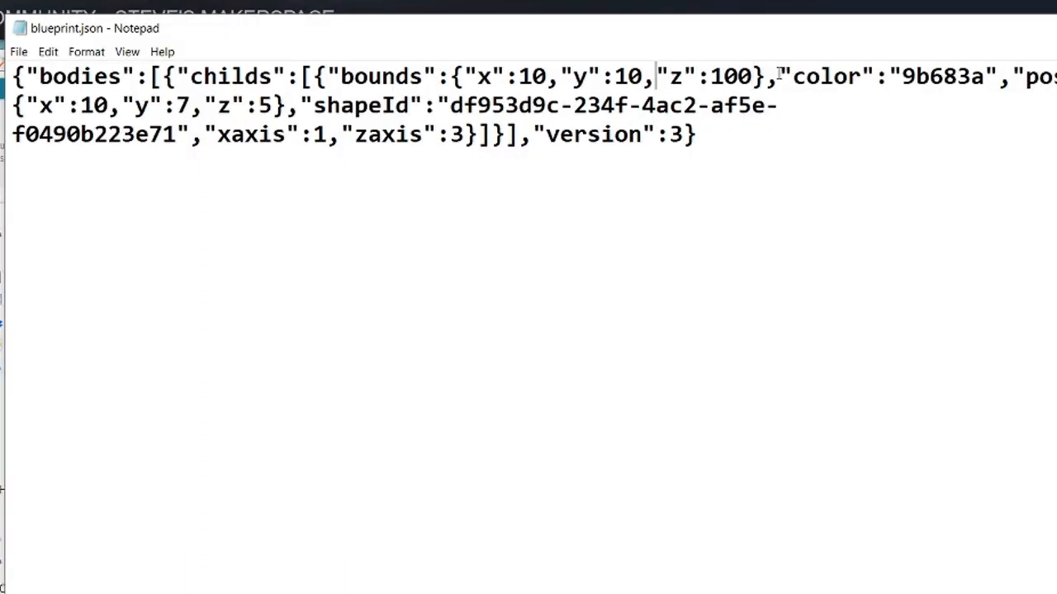
Step: Extend the y bound to 100, making bounds 10 by 100 by 100
{"action": "type", "text": "00"}
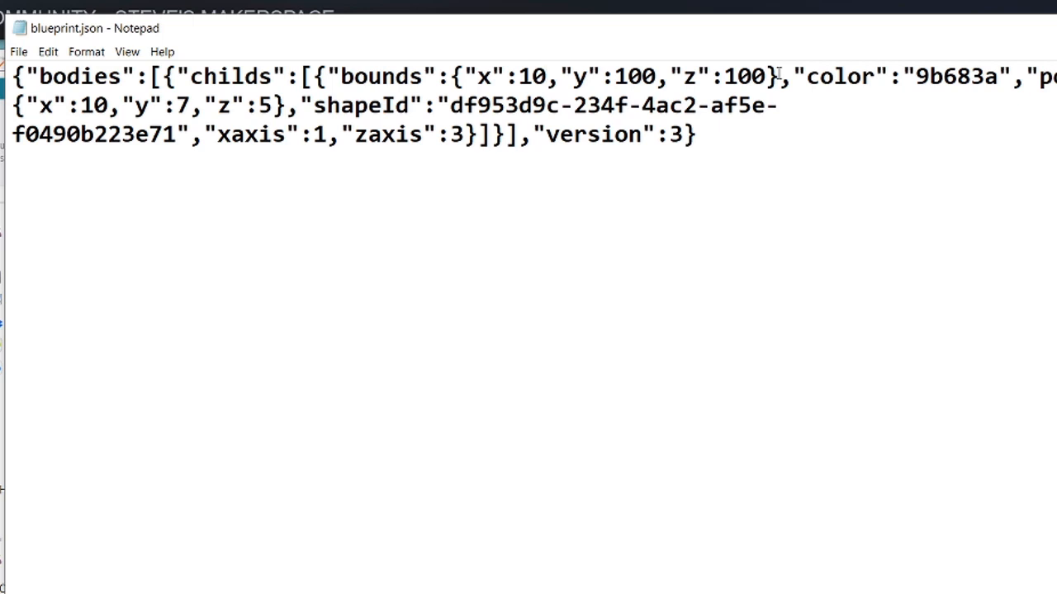
{"action": "key", "text": "Backspace"}
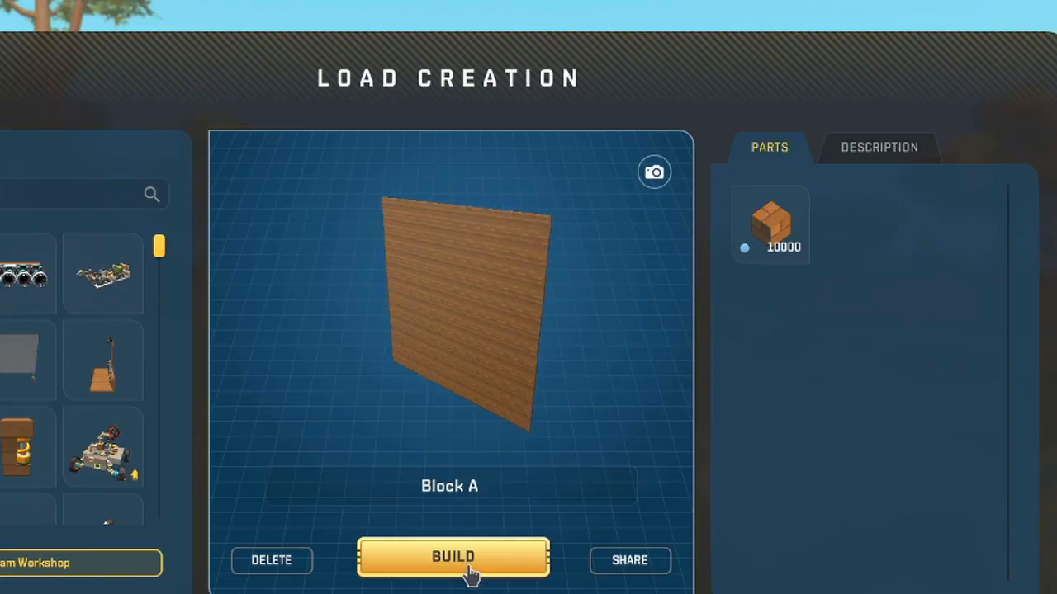
Step: Build the 10000-part flat wooden Block A wall
{"action": "left_click", "coordinate": [452, 560]}
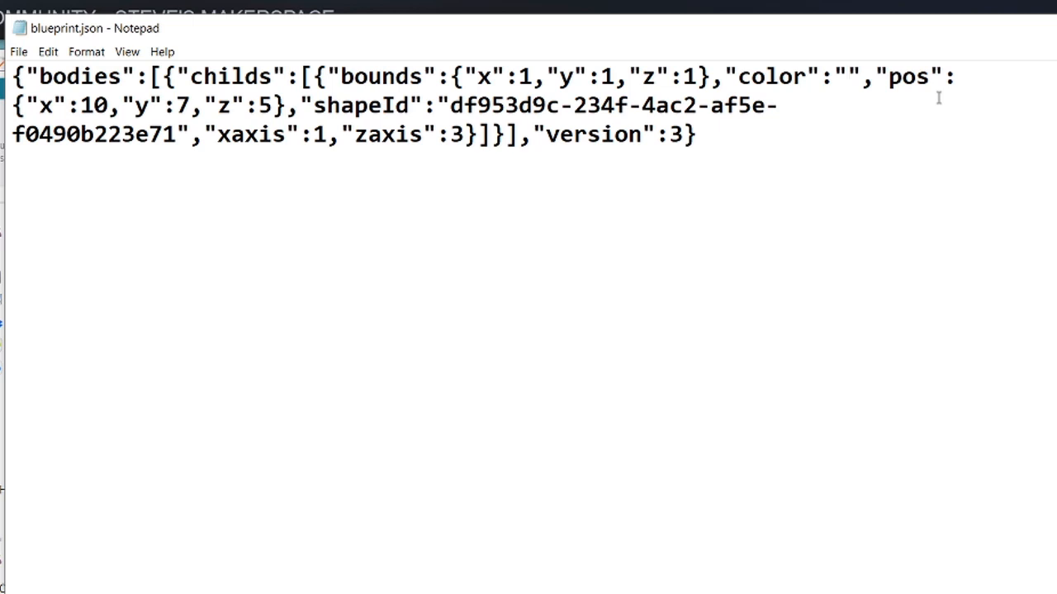
Step: Set the block colour value to 222222 and save blueprint.json
{"action": "type", "text": "2222"}
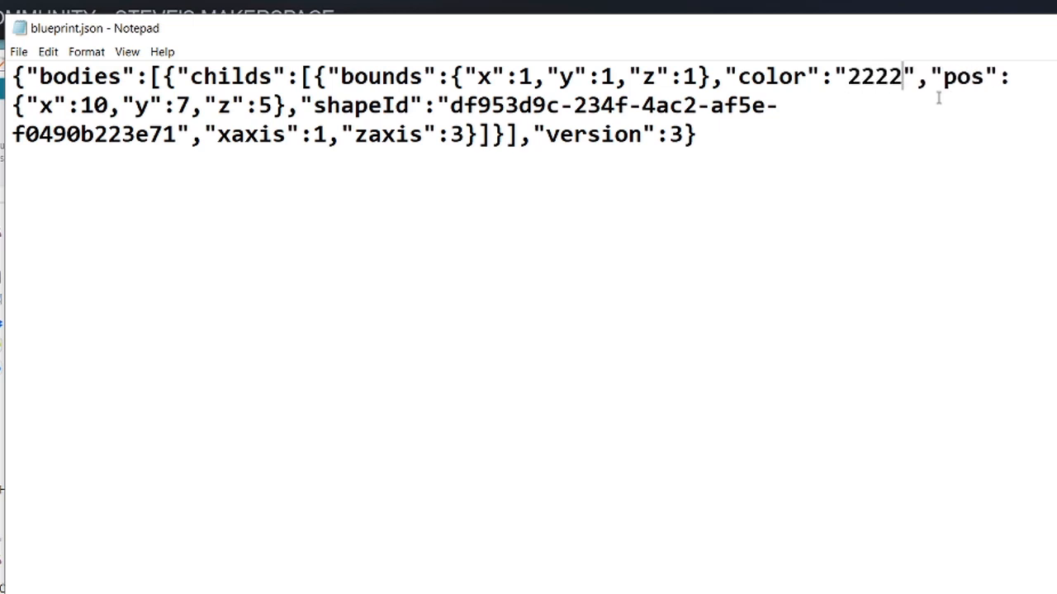
{"action": "type", "text": "22"}
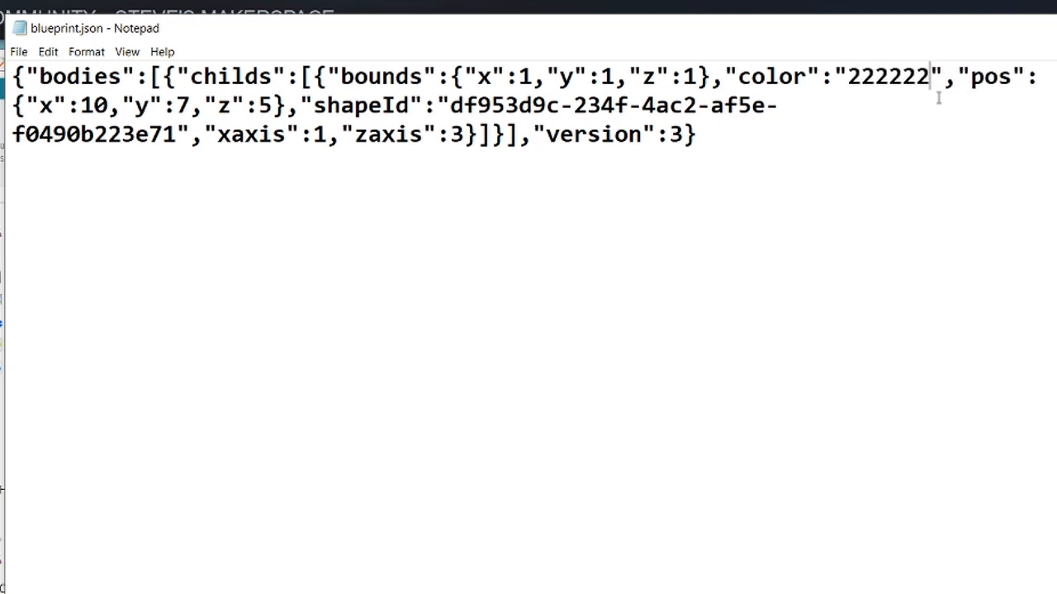
{"action": "left_click", "coordinate": [18, 51]}
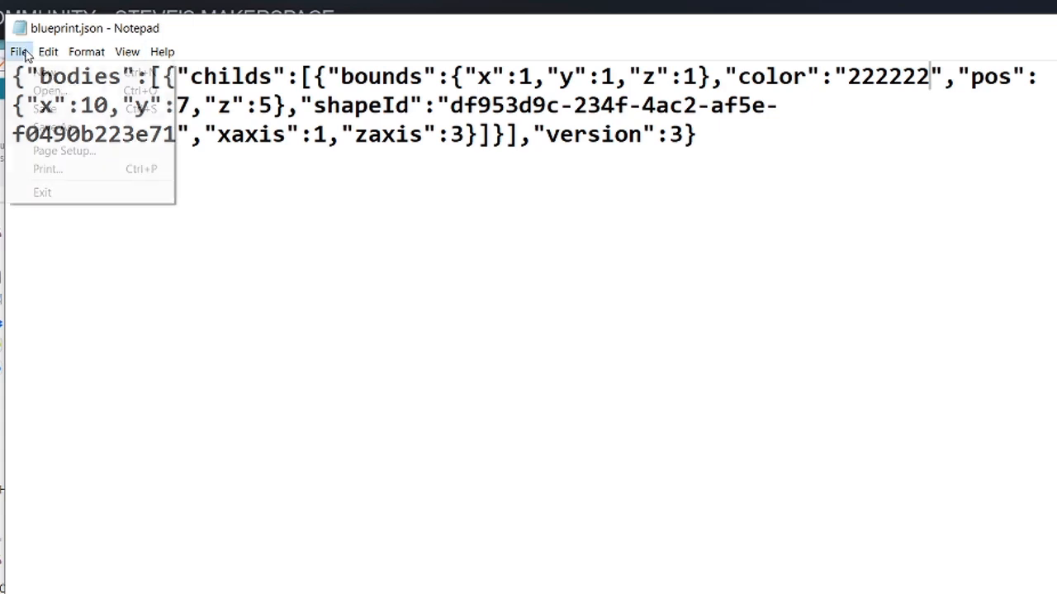
{"action": "left_click", "coordinate": [18, 51]}
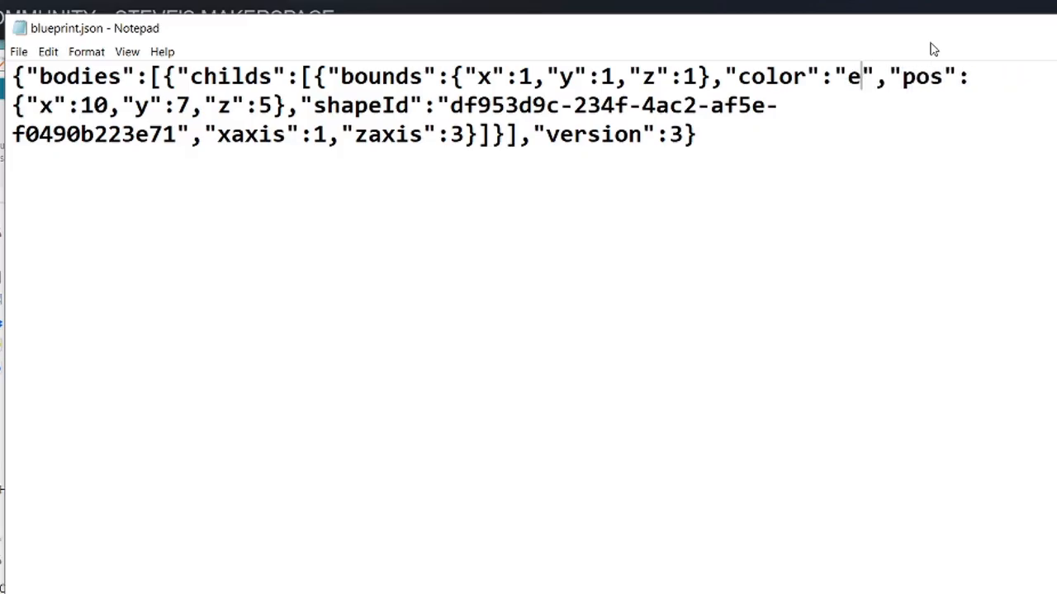
Step: Replace the colour string in blueprint.json with eeeeee
{"action": "type", "text": "eeeee"}
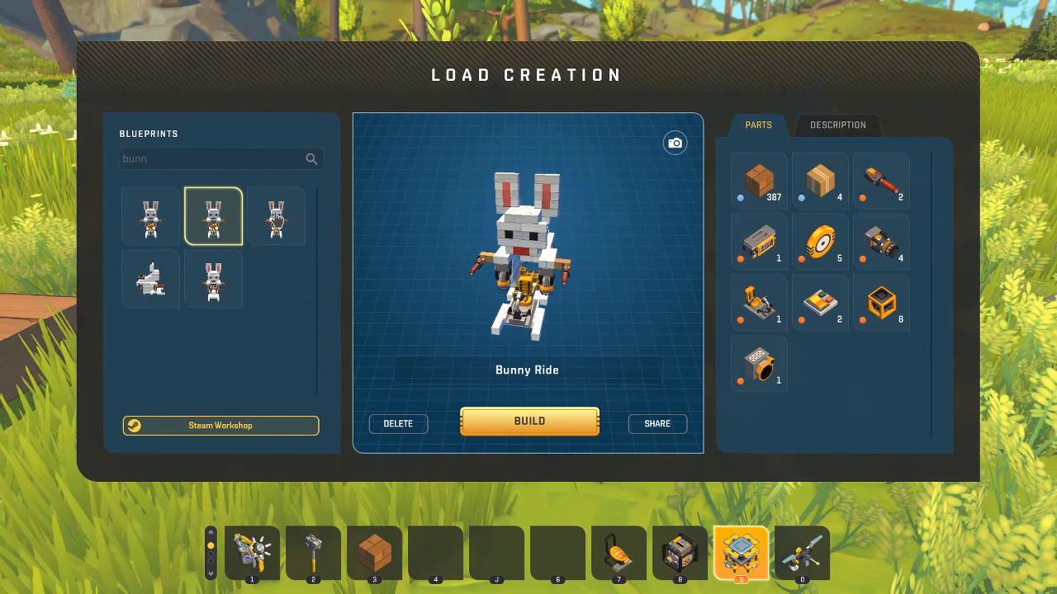
Step: Build the Bunny Ride creation and save a copy named Bunny Blue
{"action": "left_click", "coordinate": [528, 422]}
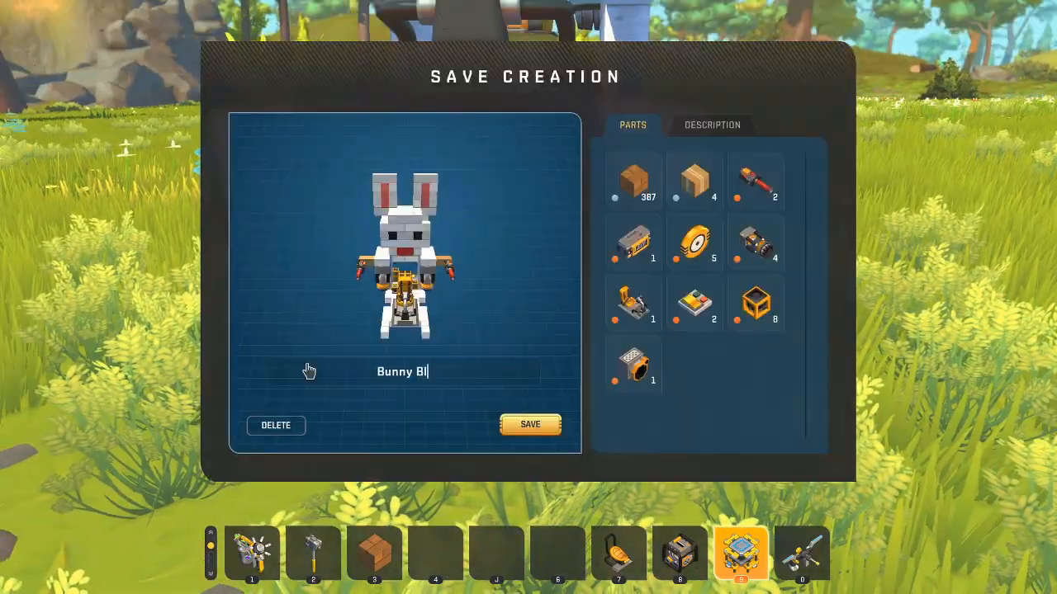
{"action": "type", "text": "ue"}
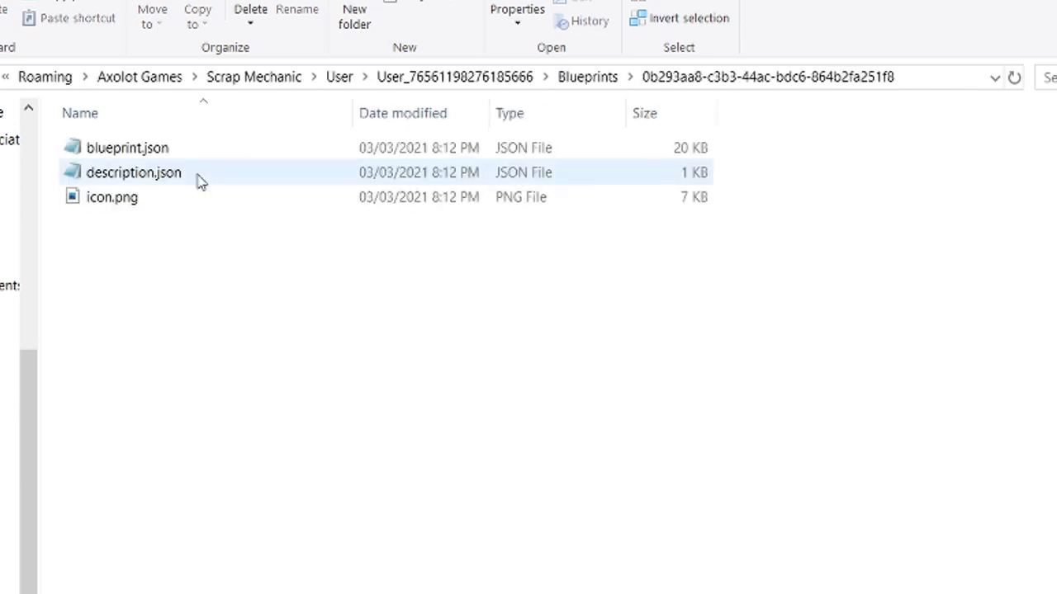
Step: Open a JSON data file in the 0b293aa8-c3b3-44ac-bdc6-864b2fa251f8 blueprint folder
{"action": "double_click", "coordinate": [128, 147]}
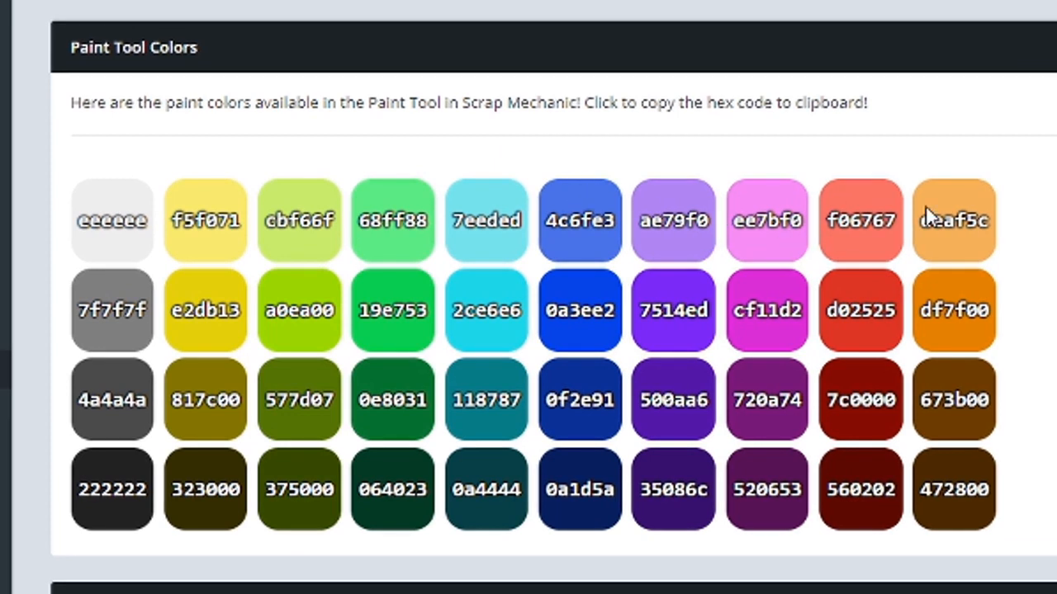
{"action": "mouse_move", "coordinate": [652, 359]}
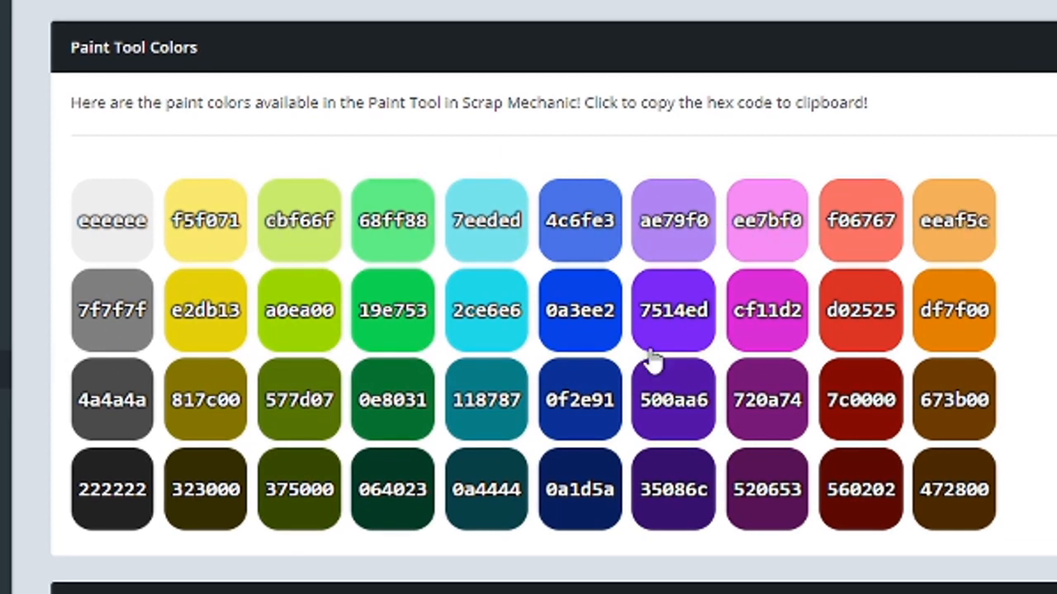
{"action": "mouse_move", "coordinate": [580, 343]}
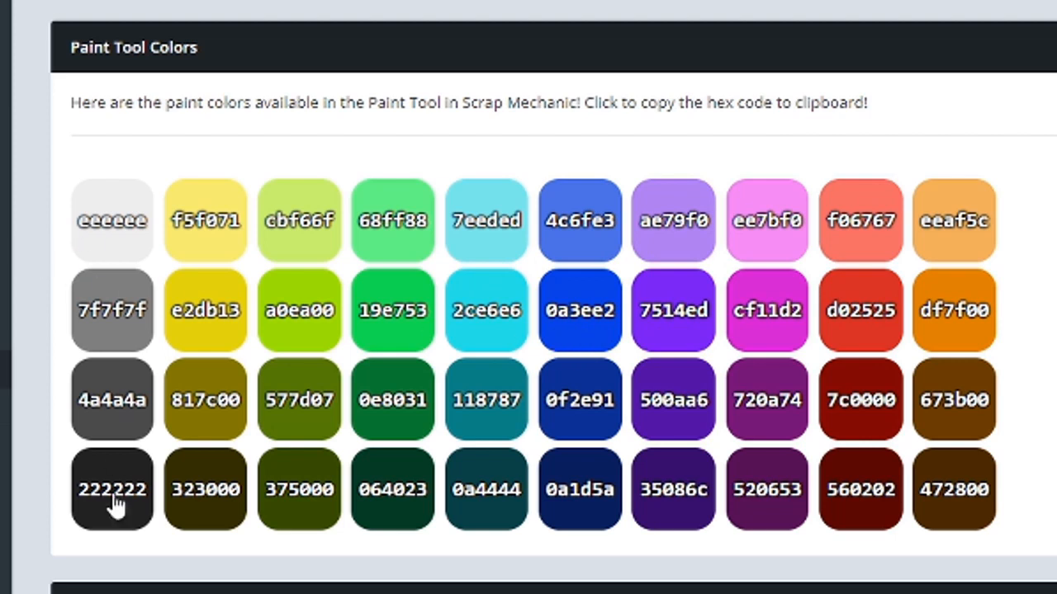
{"action": "mouse_move", "coordinate": [741, 287]}
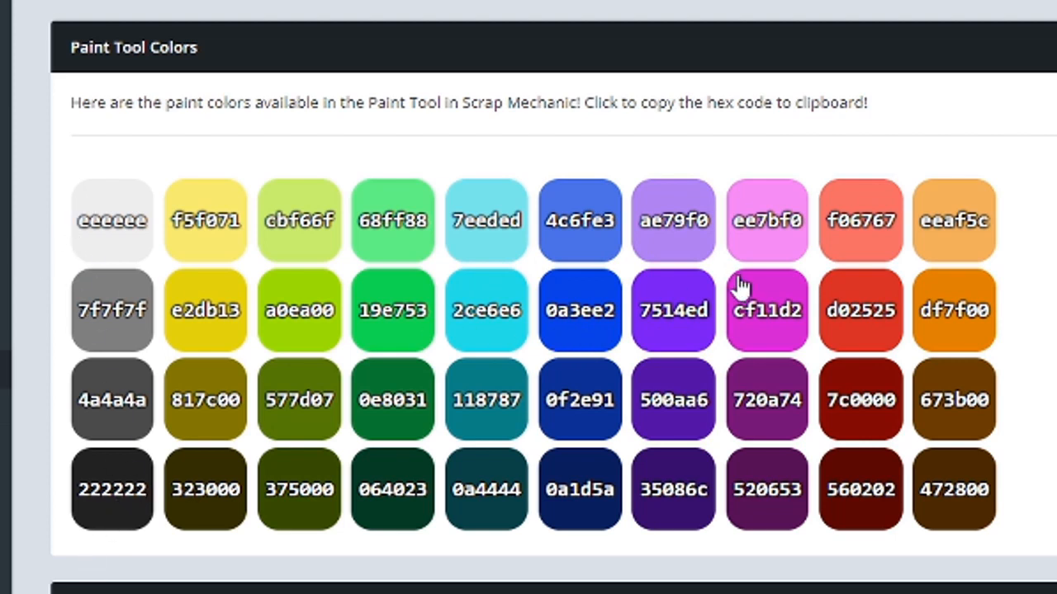
{"action": "mouse_move", "coordinate": [607, 334]}
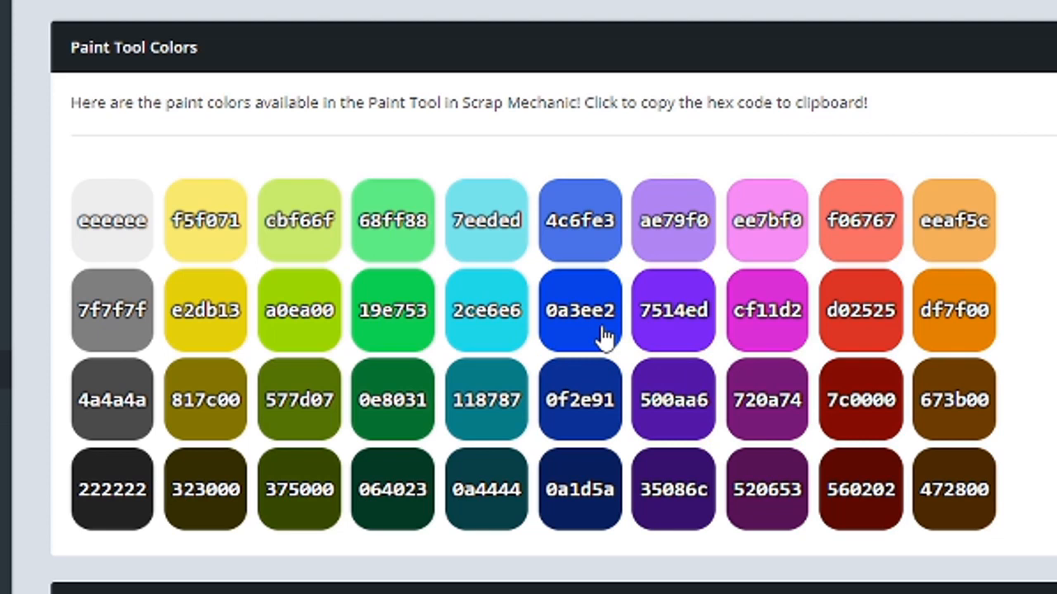
{"action": "mouse_move", "coordinate": [585, 338]}
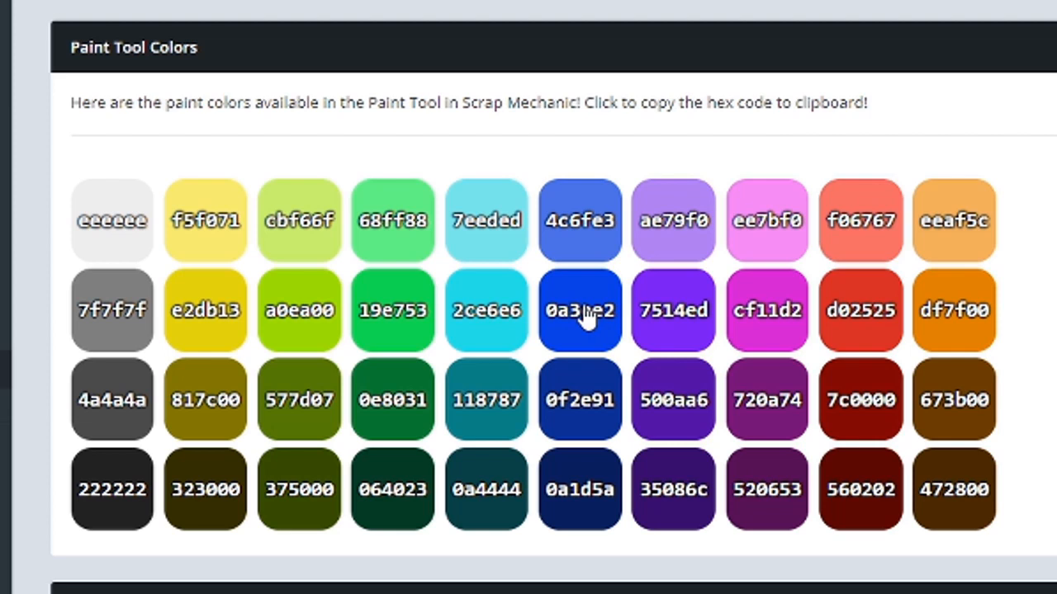
Step: Copy the blue paint hex code 0a3ee2 from the Paint Tool Colors page
{"action": "left_click", "coordinate": [579, 310]}
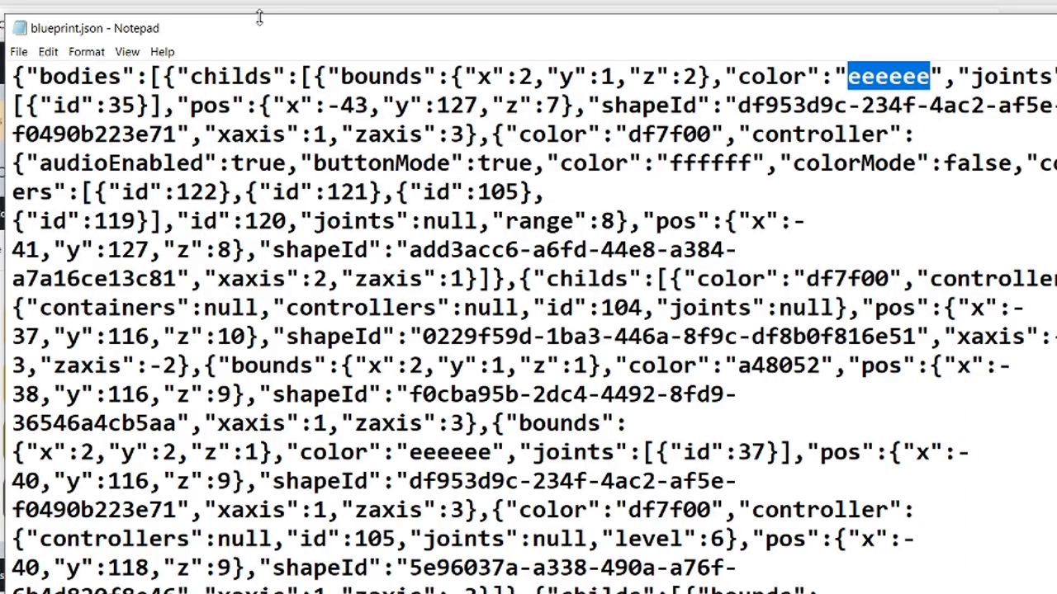
Step: Replace all eeeeee colour values in blueprint.json with 0a3ee2
{"action": "left_click", "coordinate": [47, 51]}
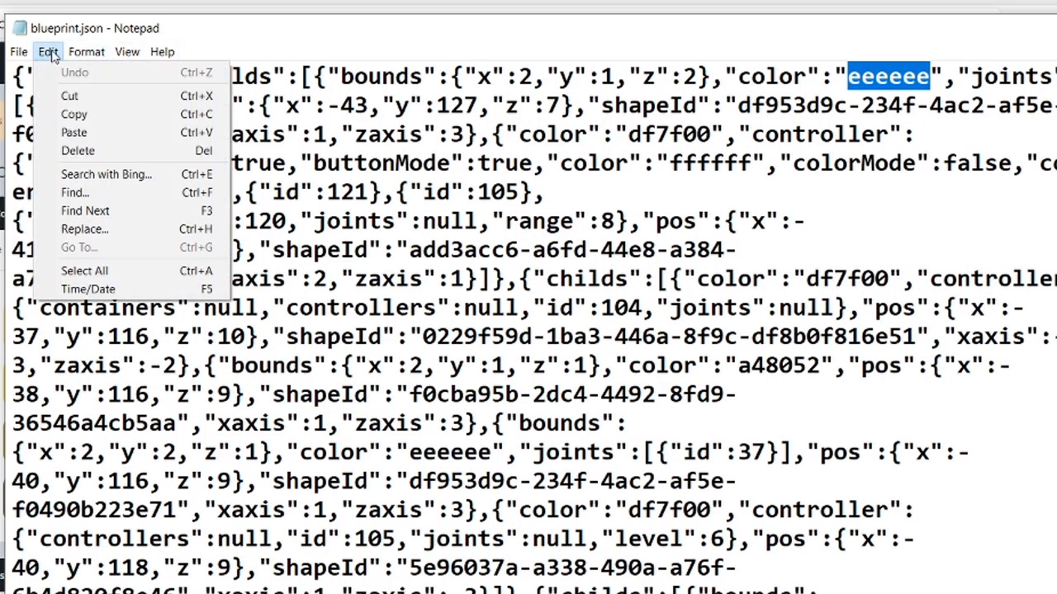
{"action": "mouse_move", "coordinate": [75, 192]}
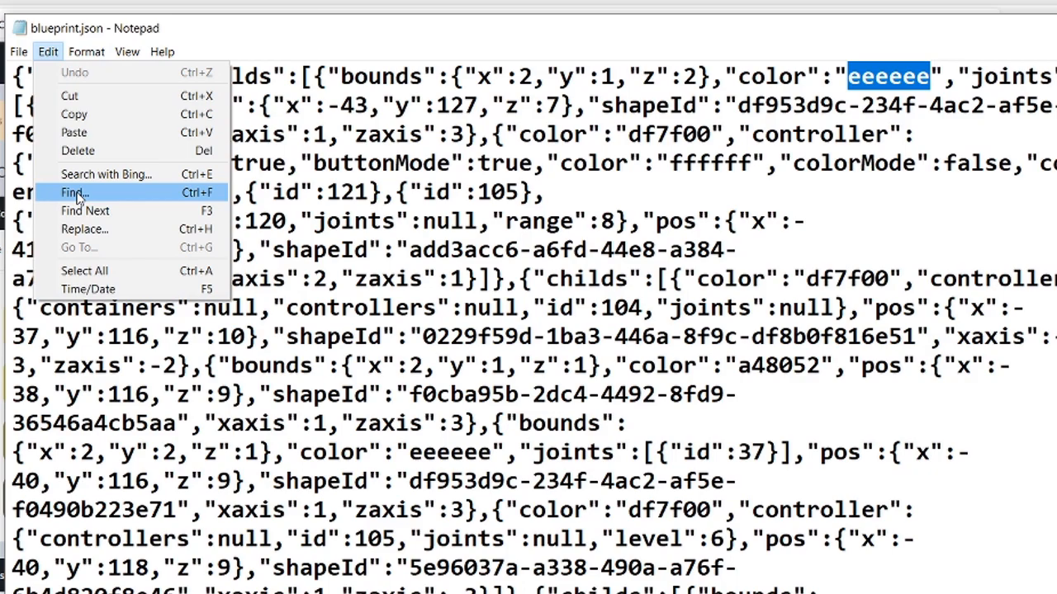
{"action": "mouse_move", "coordinate": [70, 79]}
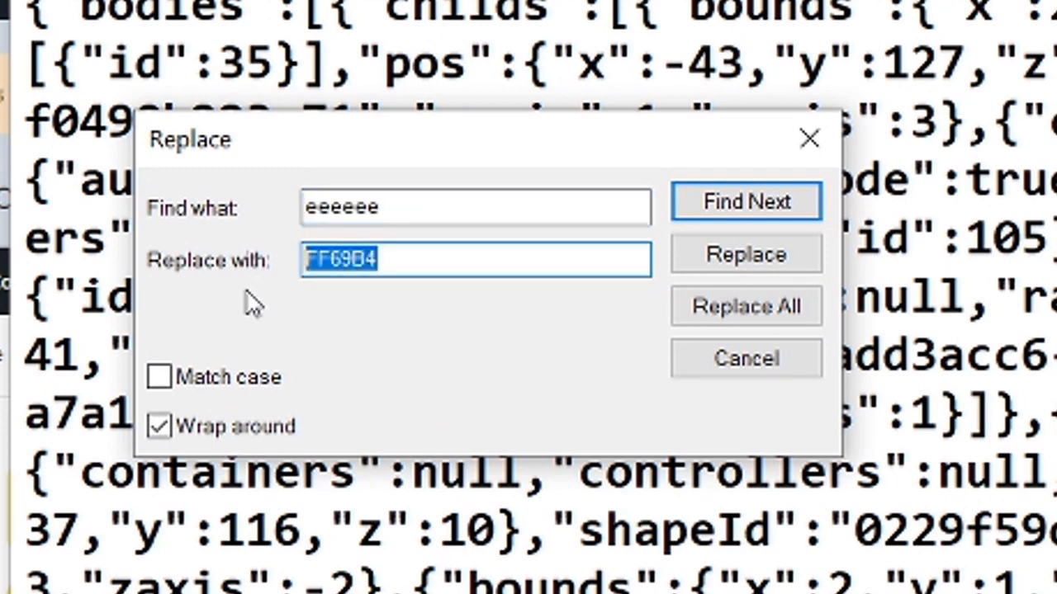
{"action": "type", "text": "0a3ee2"}
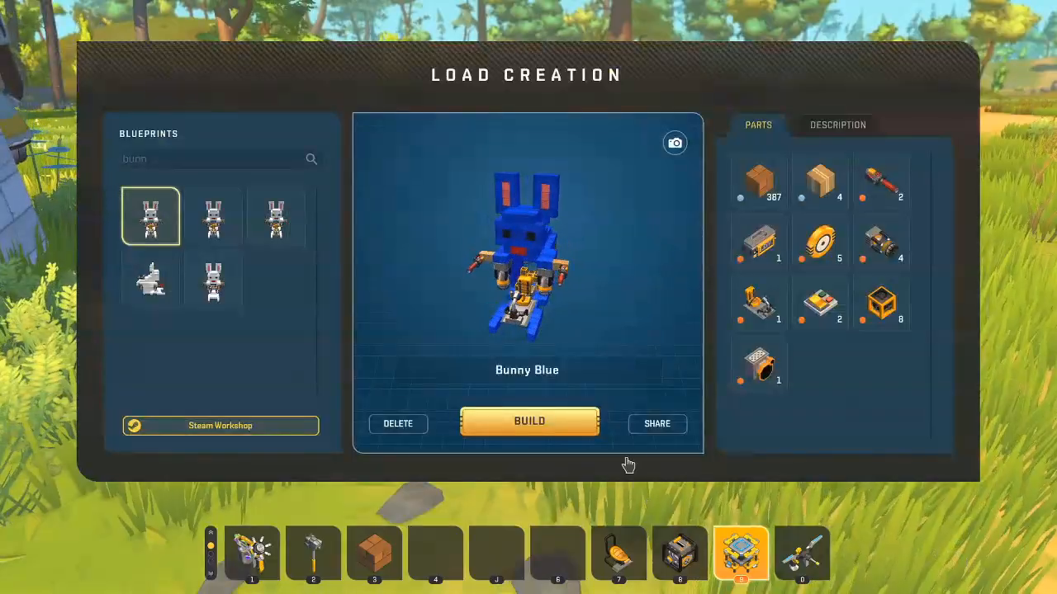
Step: Build the blue Bunny Blue blueprint from Load Creation
{"action": "left_click", "coordinate": [528, 421]}
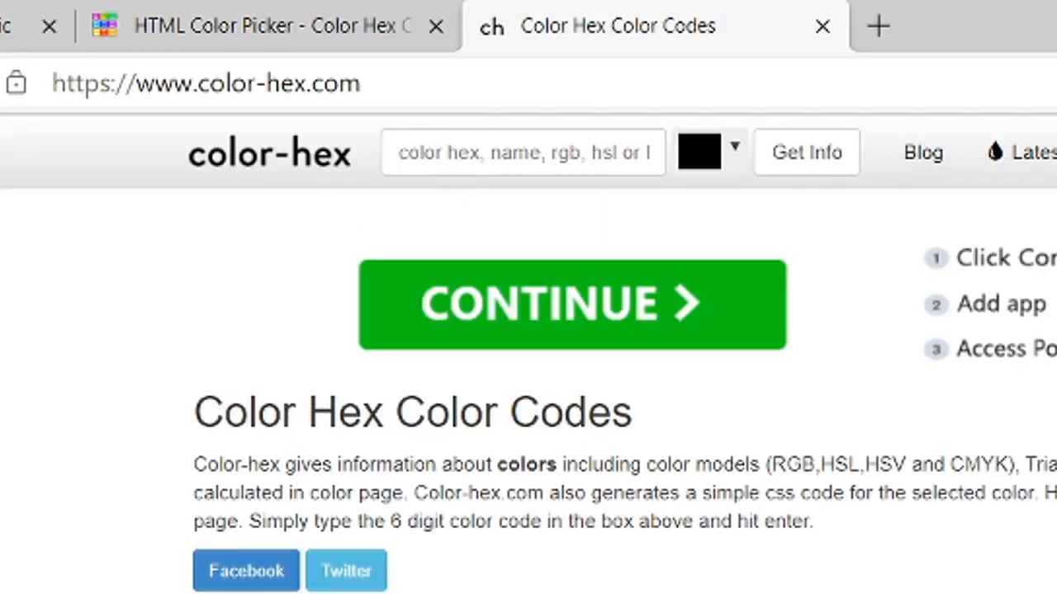
Step: Search color-hex.com for hotpink and copy its #FF69B4 hex code
{"action": "left_click", "coordinate": [522, 152]}
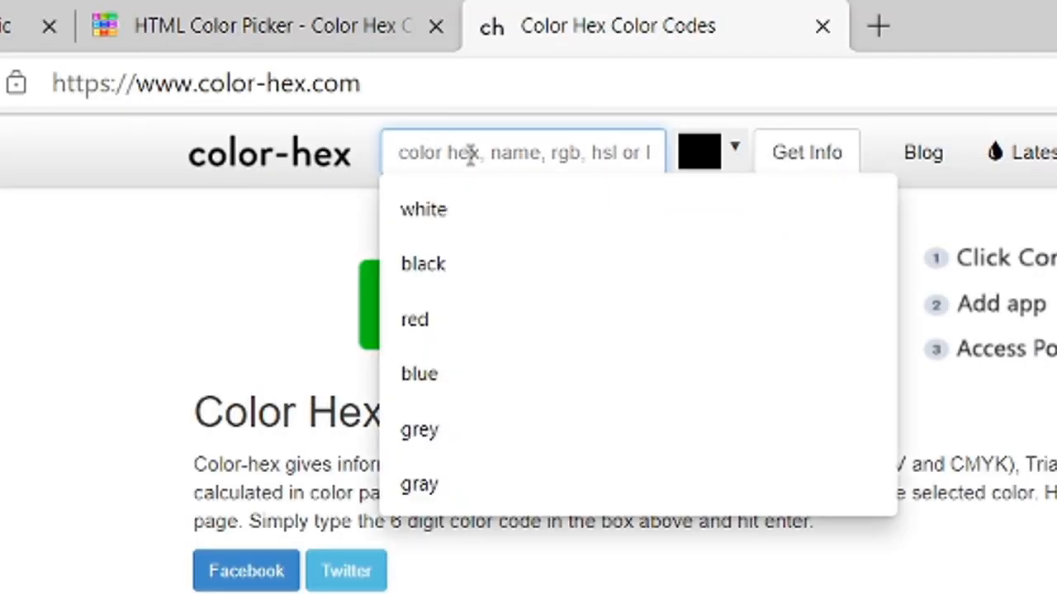
{"action": "type", "text": "hotp"}
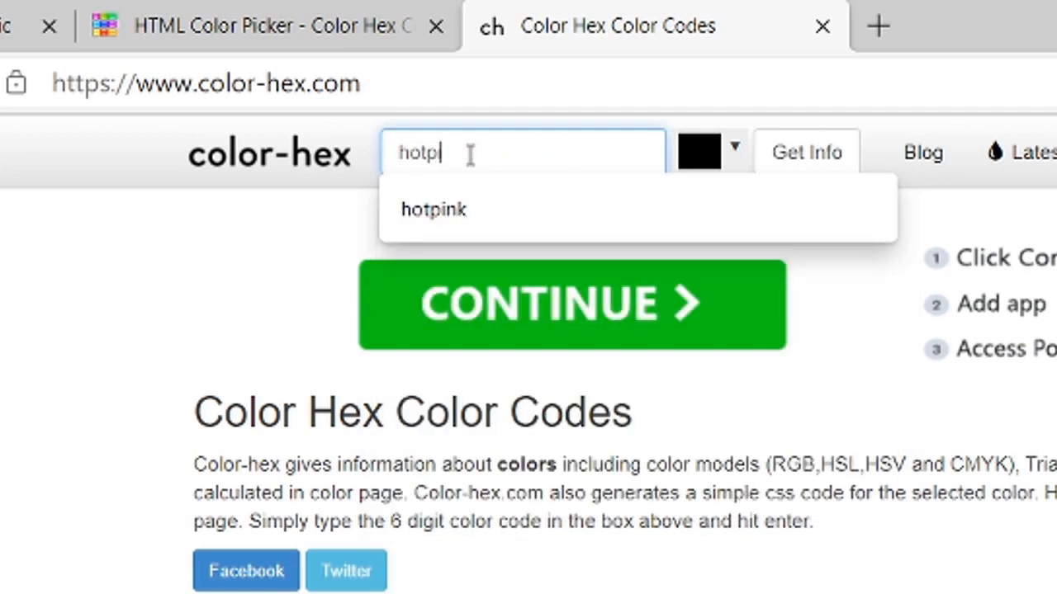
{"action": "left_click", "coordinate": [432, 209]}
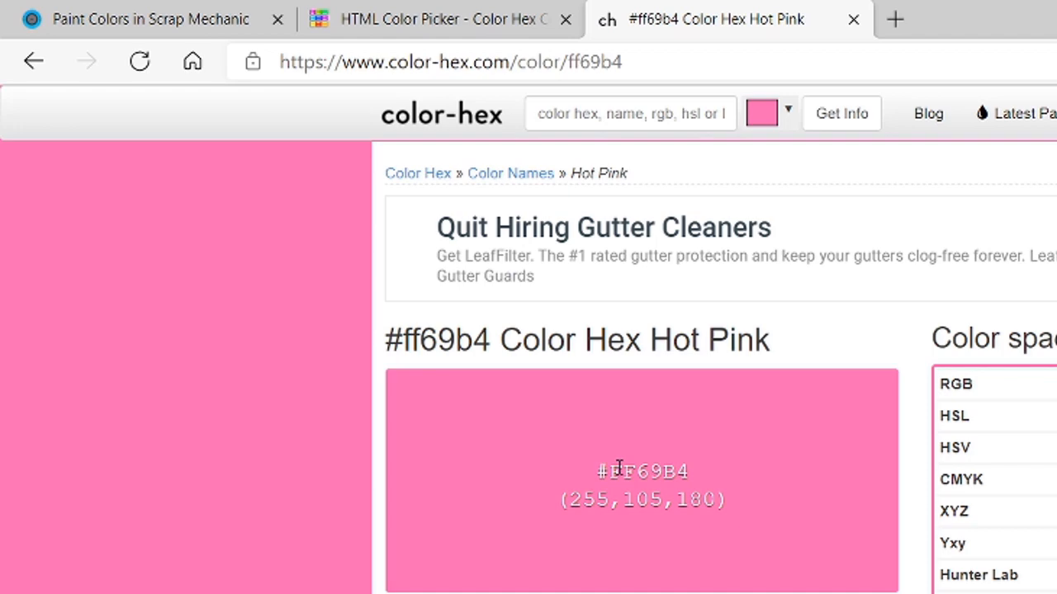
{"action": "right_click", "coordinate": [643, 471]}
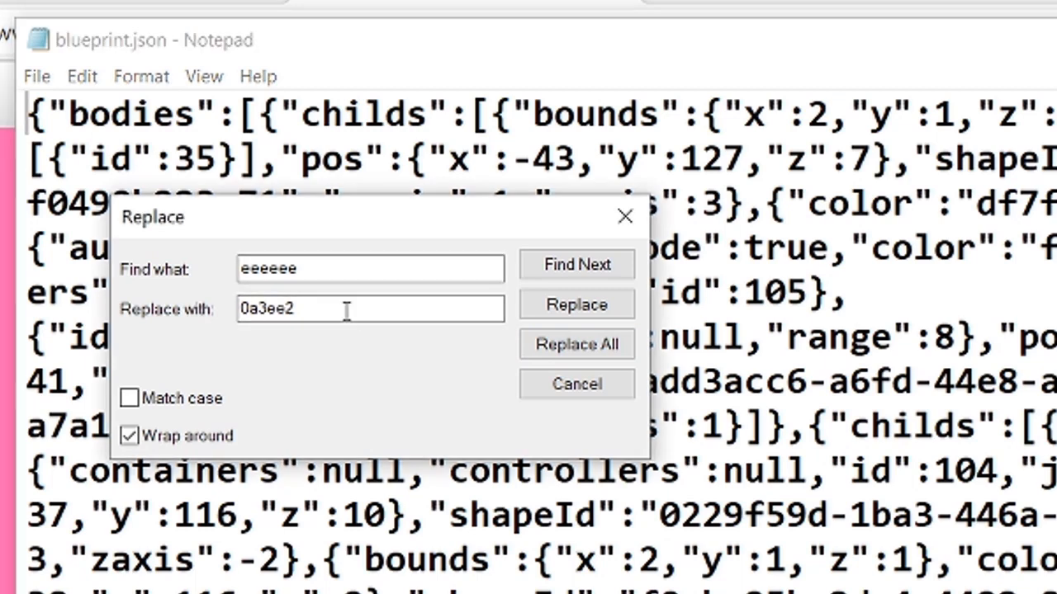
Step: Replace every 0a3ee2 colour in blueprint.json with FF69B4
{"action": "type", "text": "FF69B4"}
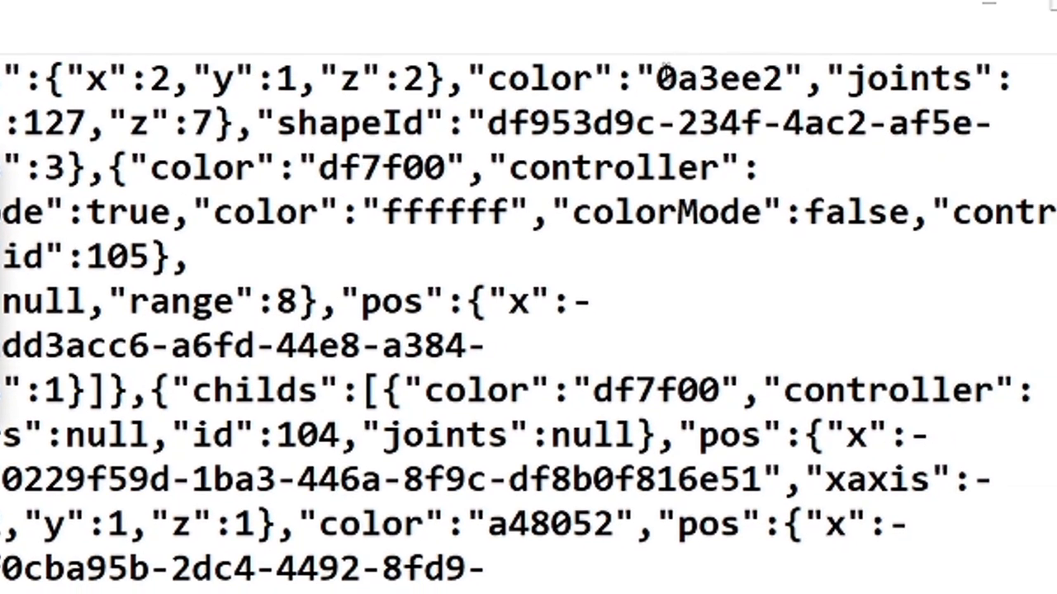
{"action": "double_click", "coordinate": [719, 78]}
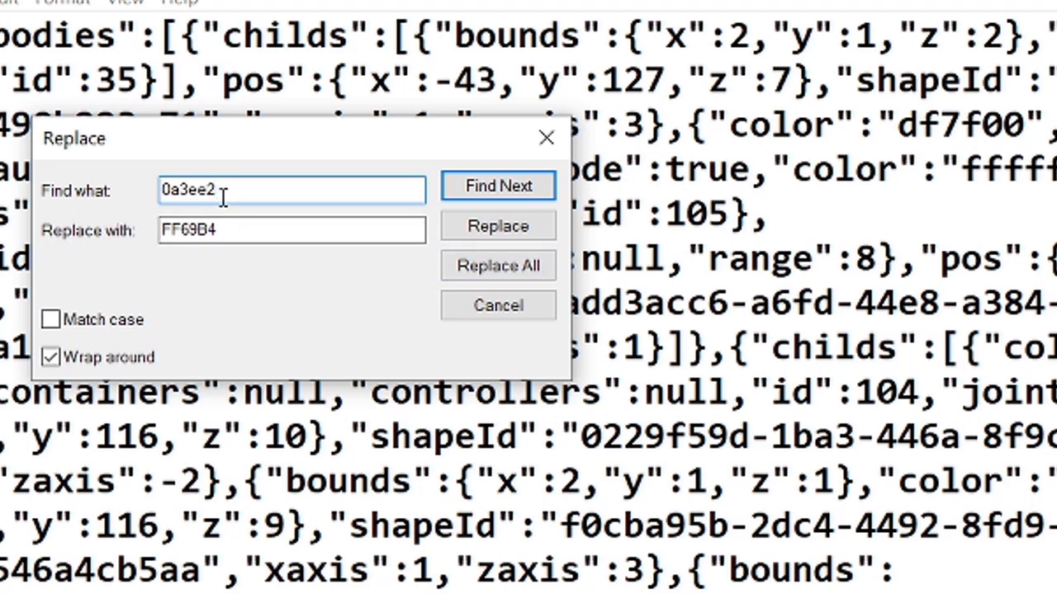
{"action": "left_click", "coordinate": [498, 265]}
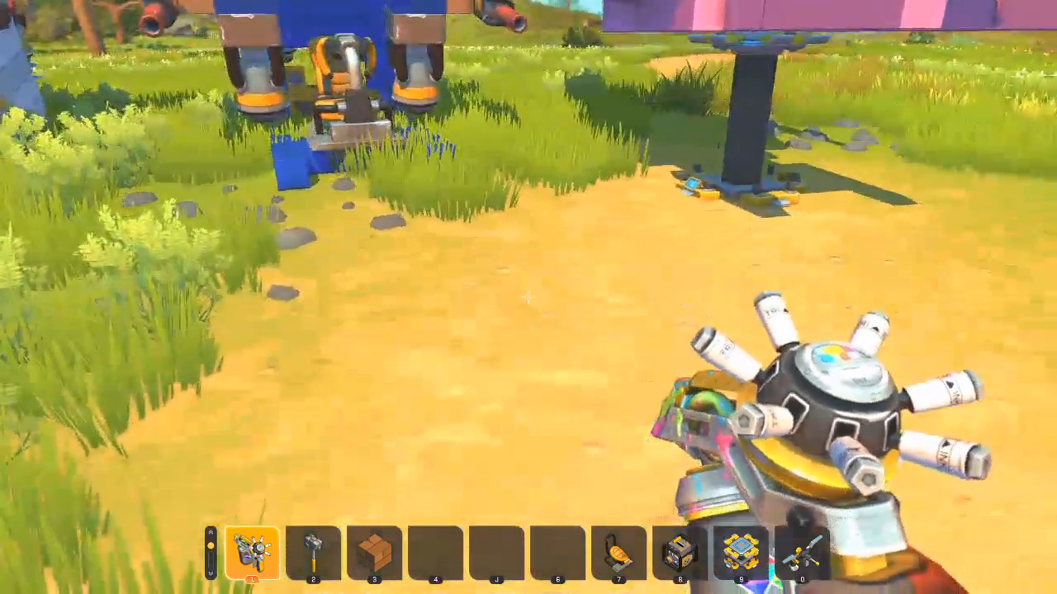
Step: Place test blocks beside the pink creation and paint them pink
{"action": "key", "text": "7"}
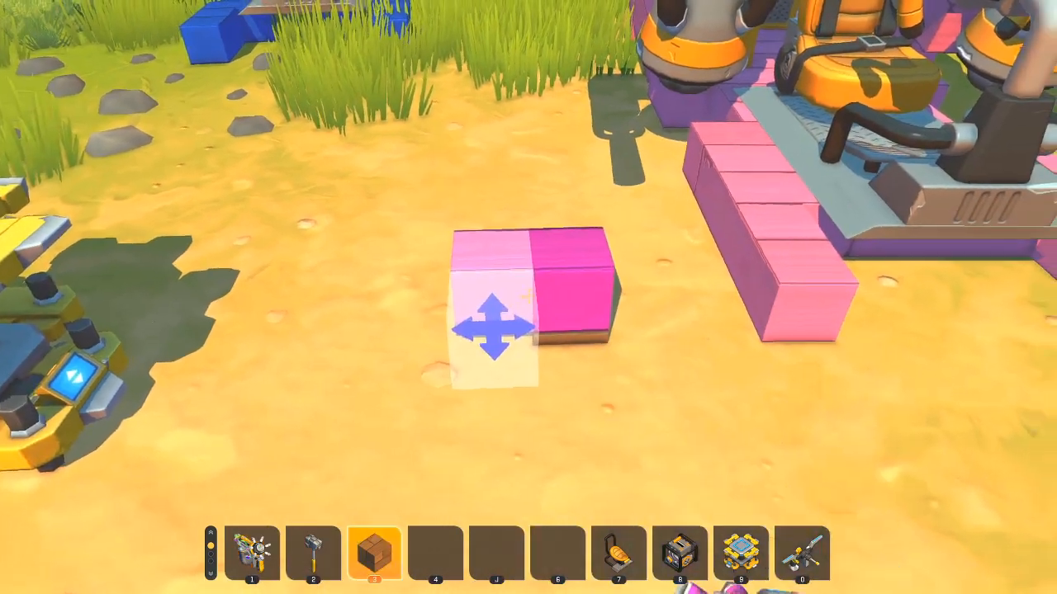
{"action": "key", "text": "1"}
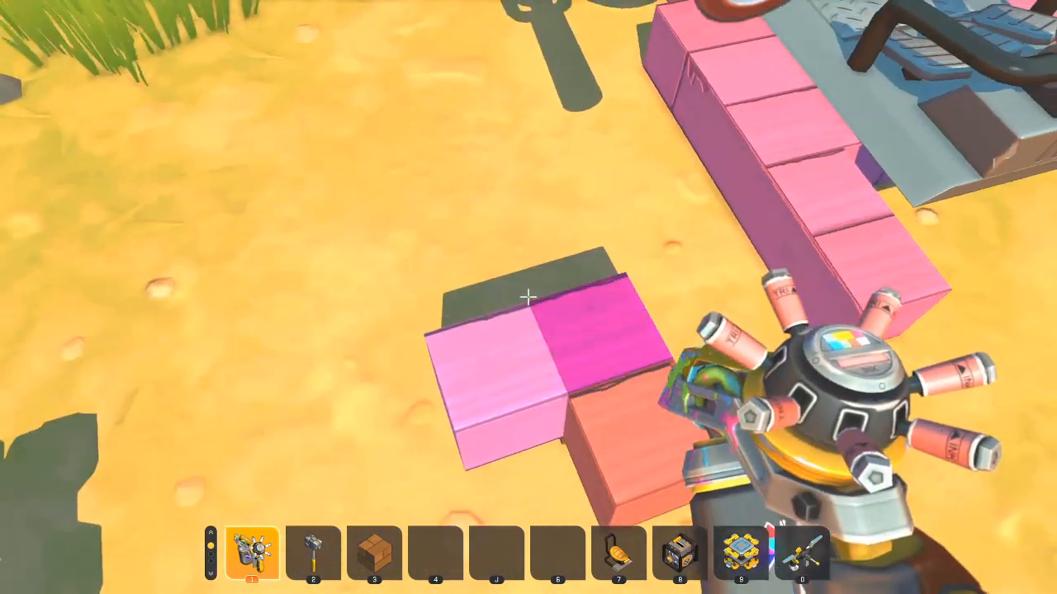
{"action": "key", "text": "4"}
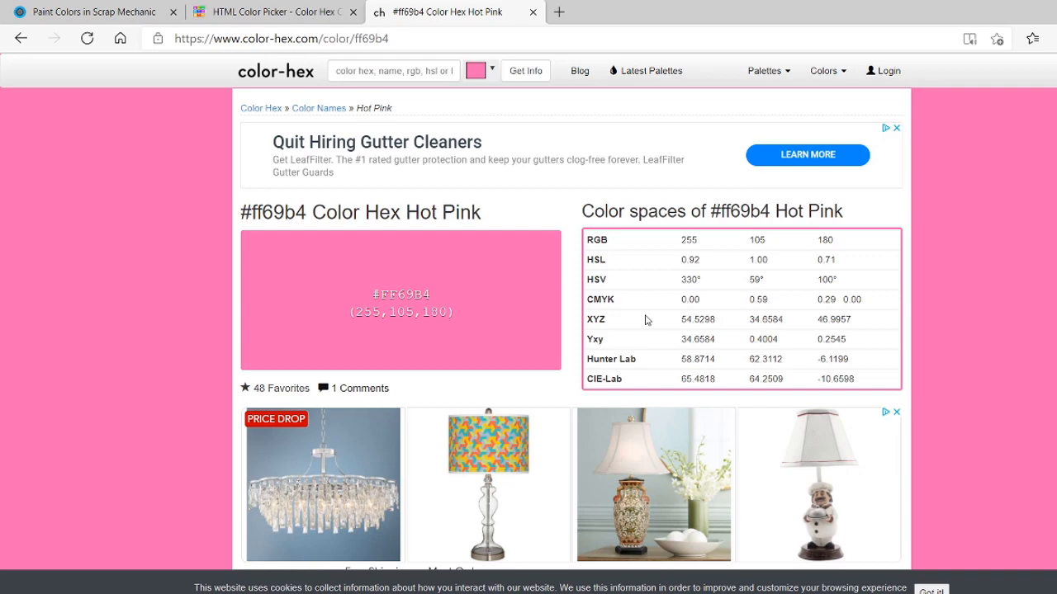
{"action": "mouse_move", "coordinate": [284, 27]}
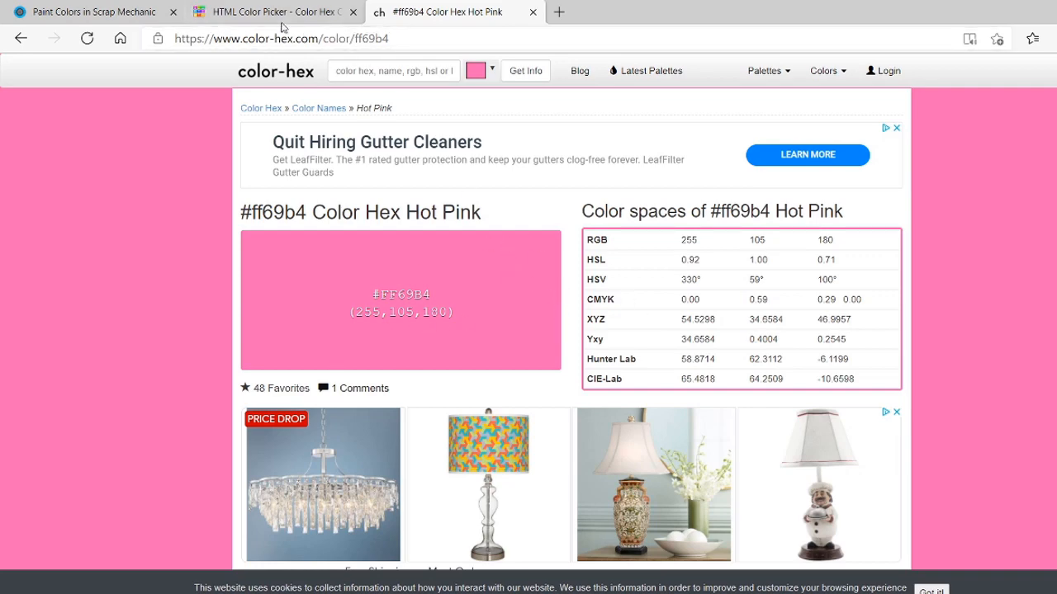
Step: Pick deep blue 1040A8 in the HTML Color Picker and copy its code
{"action": "left_click", "coordinate": [272, 11]}
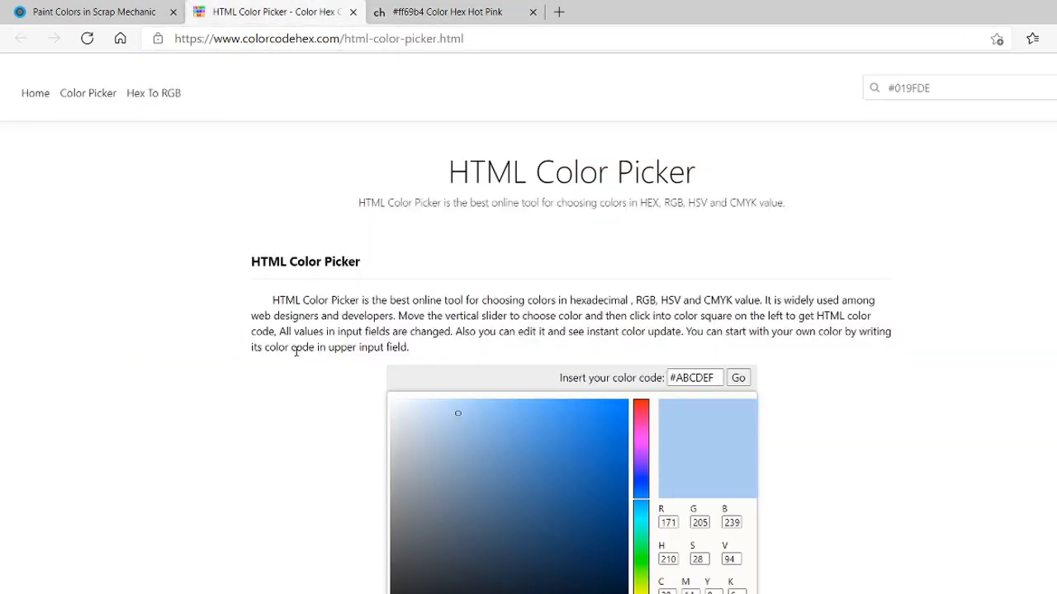
{"action": "scroll", "scroll_direction": "down", "scroll_amount": 3}
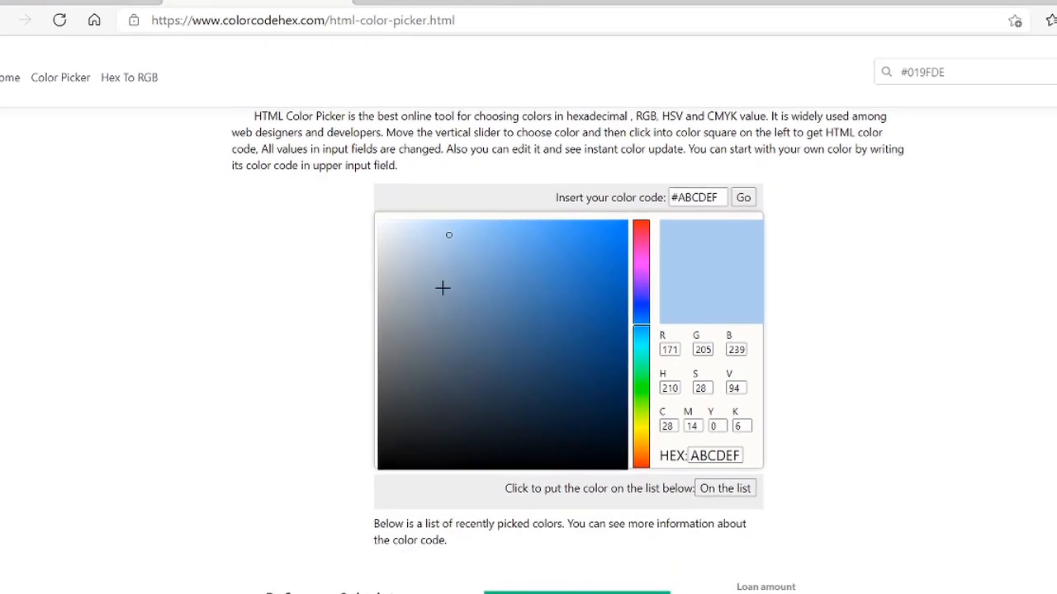
{"action": "scroll", "scroll_direction": "down", "scroll_amount": 3}
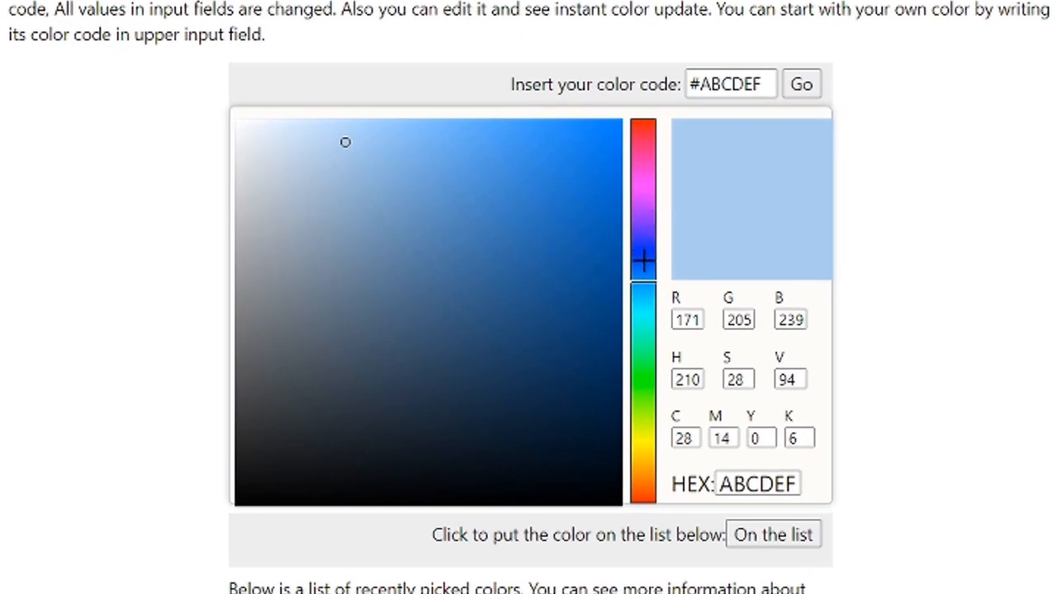
{"action": "left_click", "coordinate": [583, 250]}
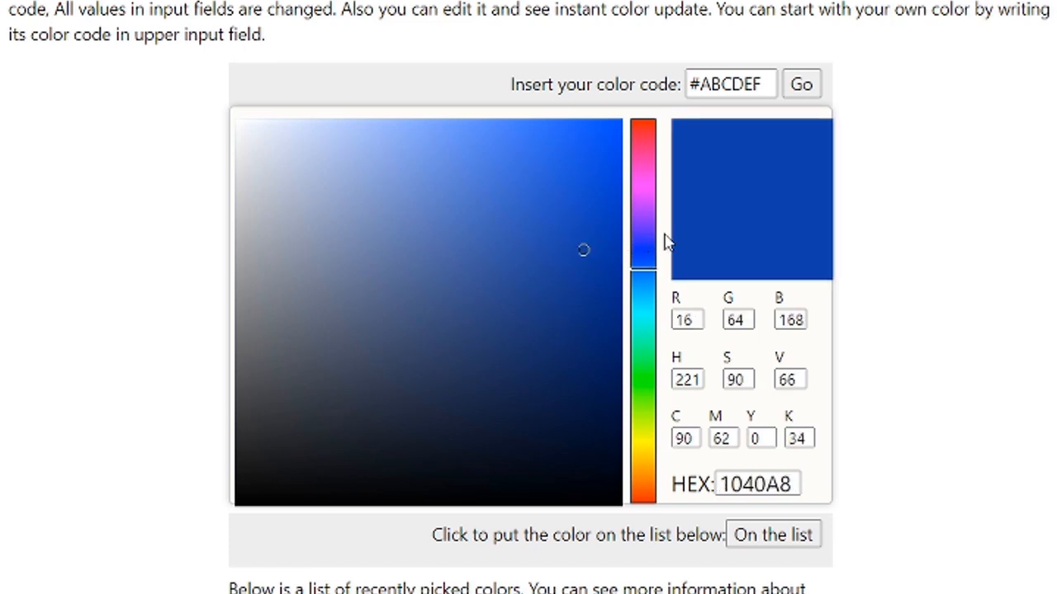
{"action": "mouse_move", "coordinate": [703, 470]}
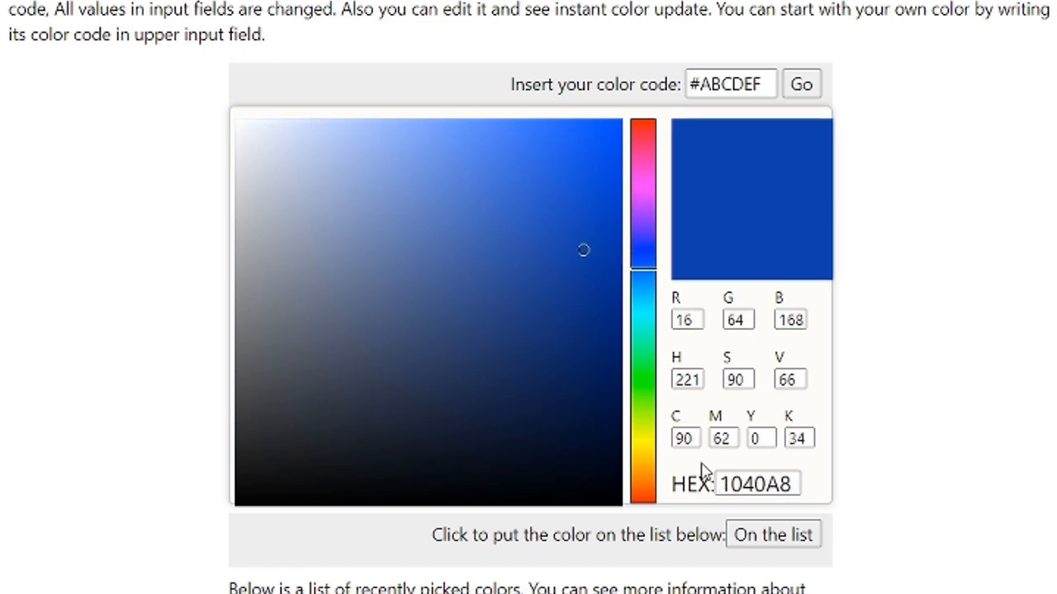
{"action": "left_click", "coordinate": [754, 484]}
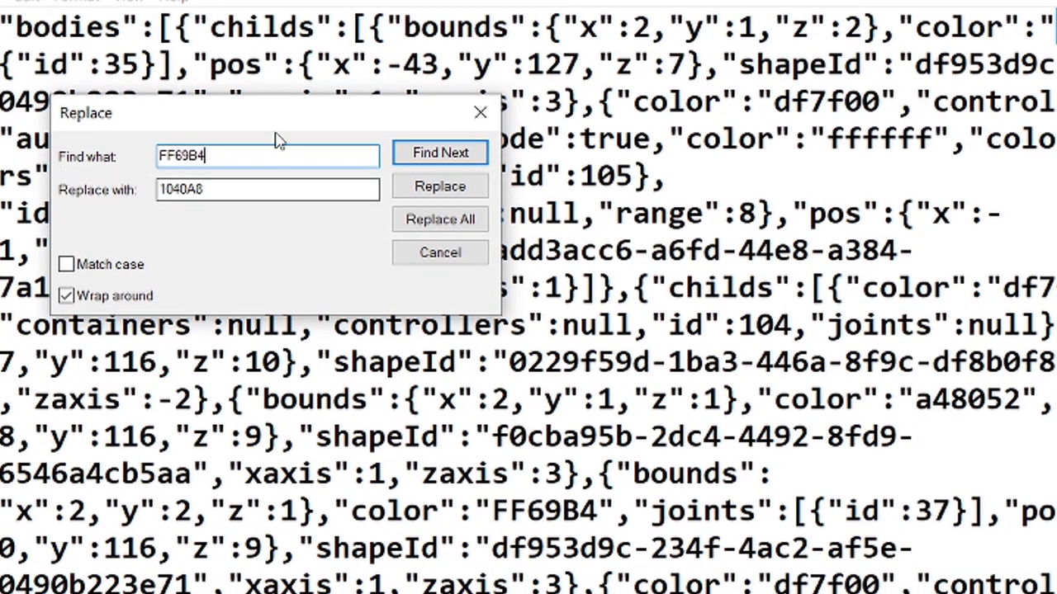
{"action": "mouse_move", "coordinate": [474, 181]}
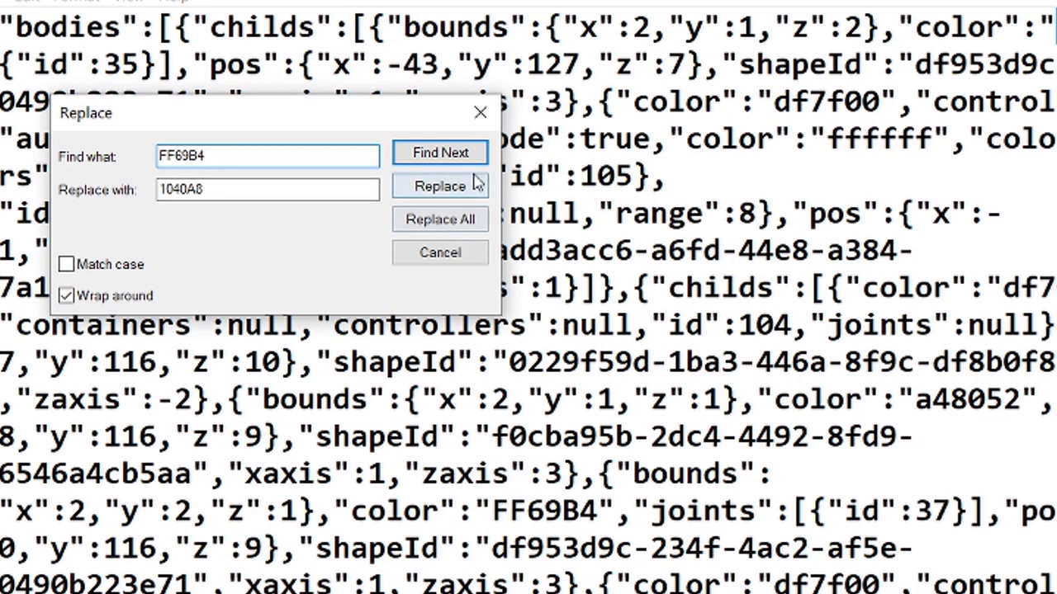
Step: Replace the FF69B4 colours in blueprint.json with 1040A8, one then all
{"action": "left_click", "coordinate": [439, 218]}
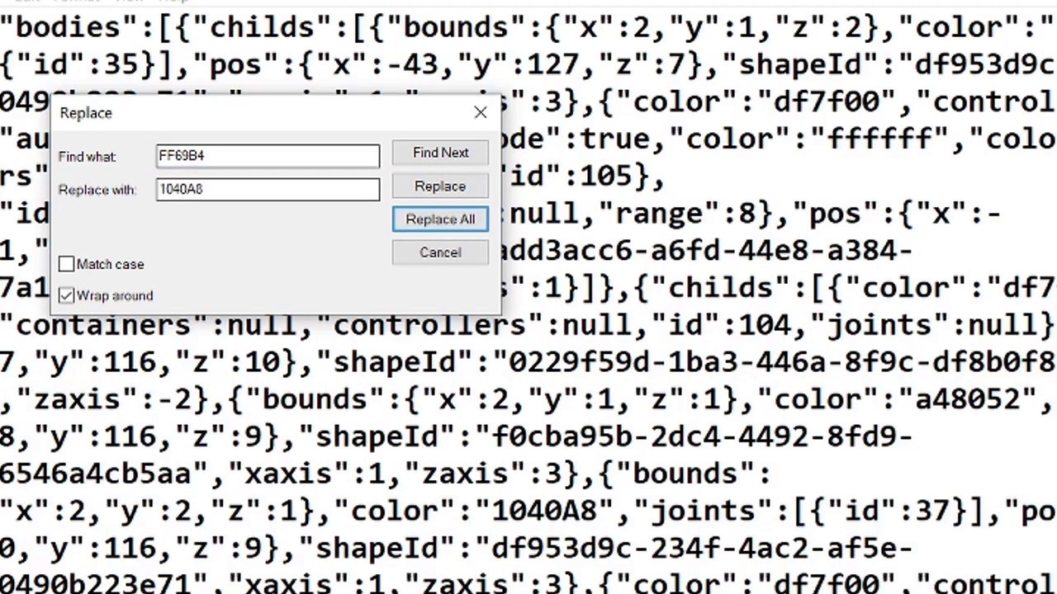
{"action": "left_click", "coordinate": [440, 219]}
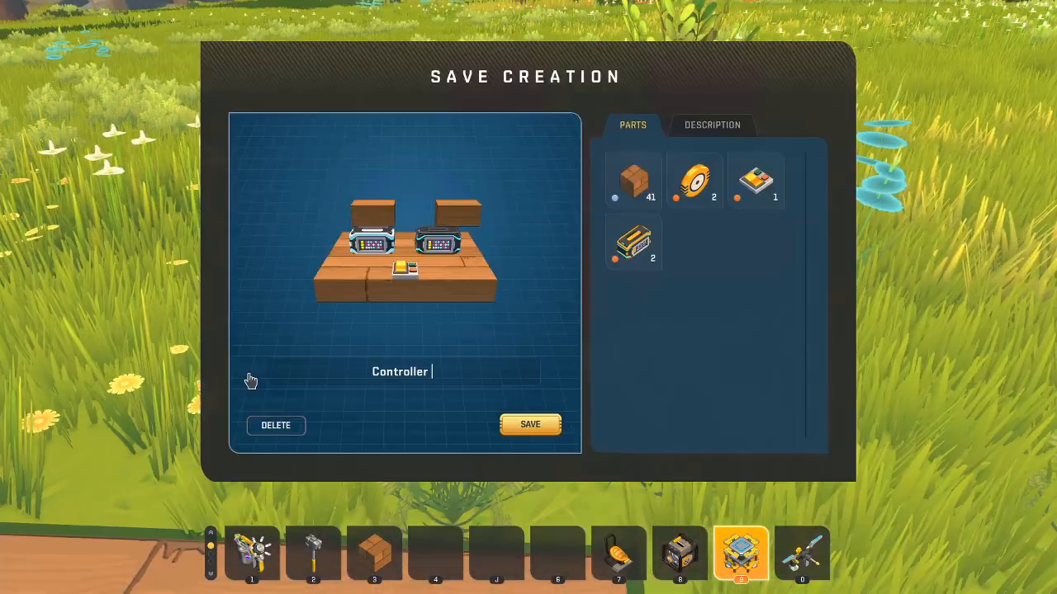
Step: Name the two-controller contraption 'Controller A' and save it
{"action": "type", "text": "A"}
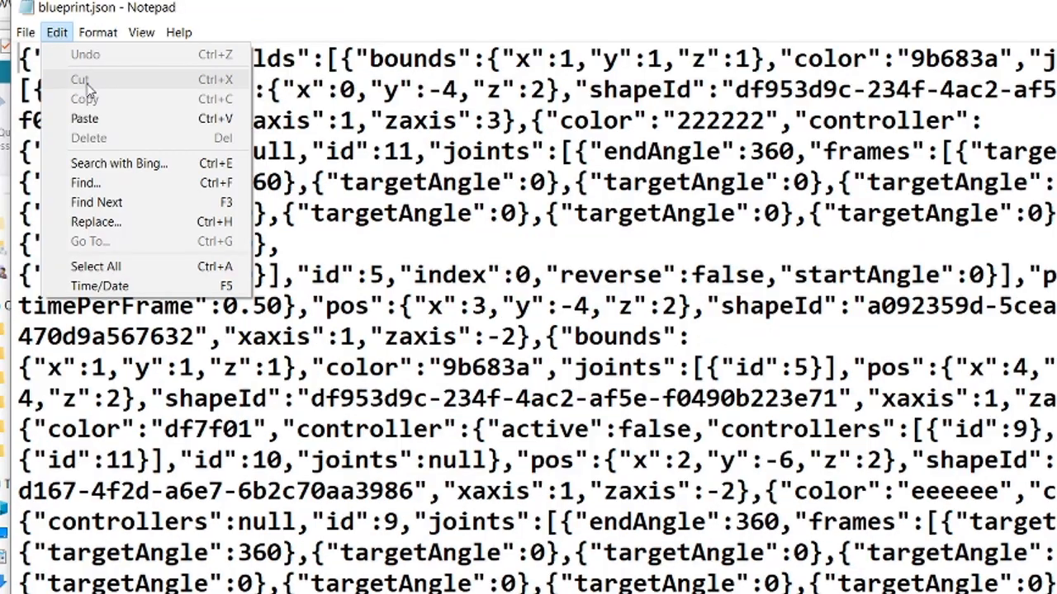
Step: Search the blueprint for eeeeee, then select the controller's timePerFrame value 1.0
{"action": "left_click", "coordinate": [85, 182]}
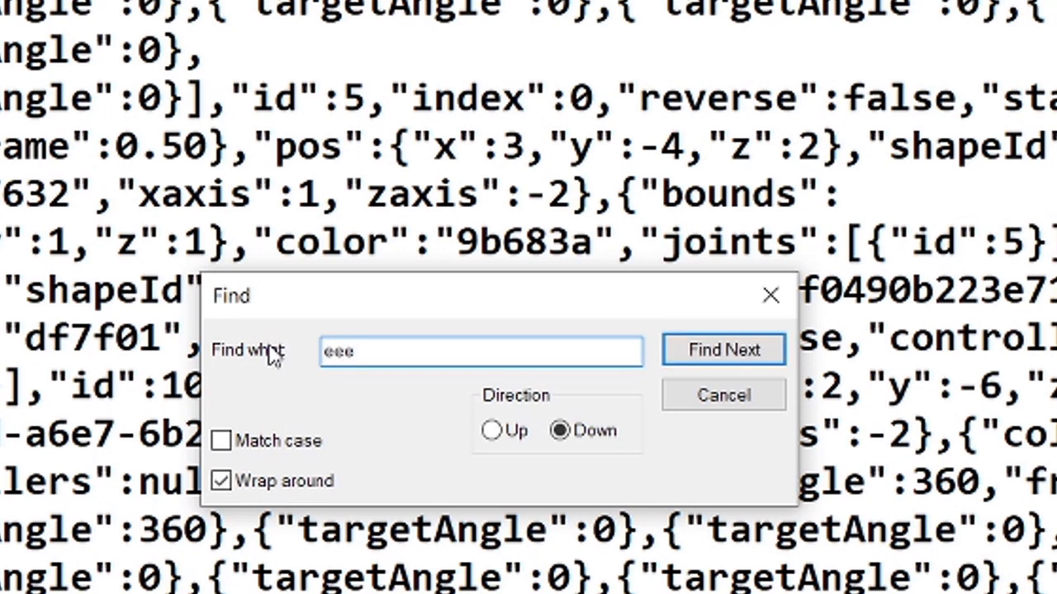
{"action": "type", "text": "eee"}
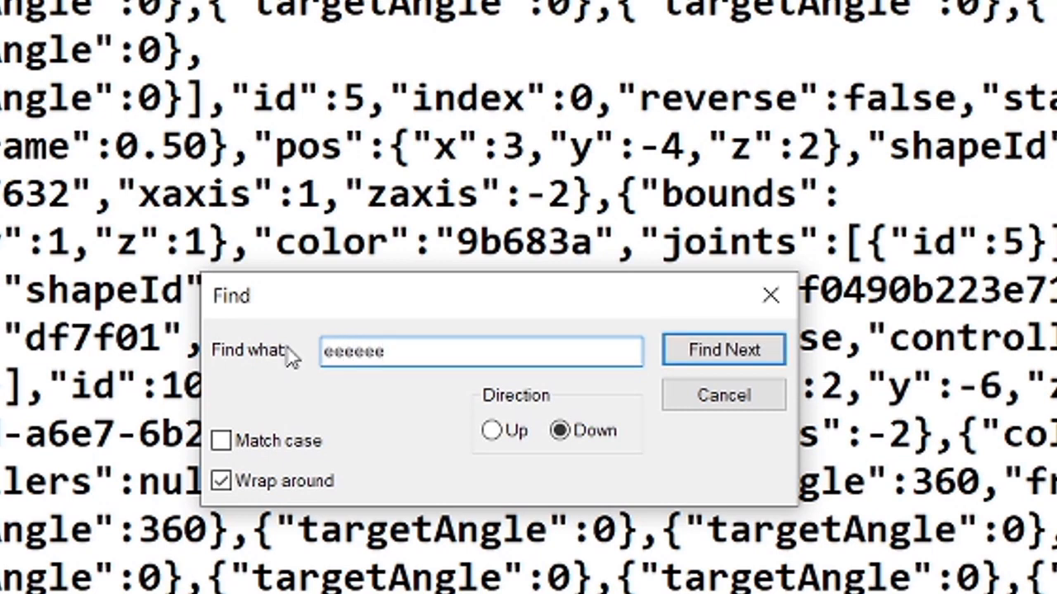
{"action": "left_click", "coordinate": [723, 349]}
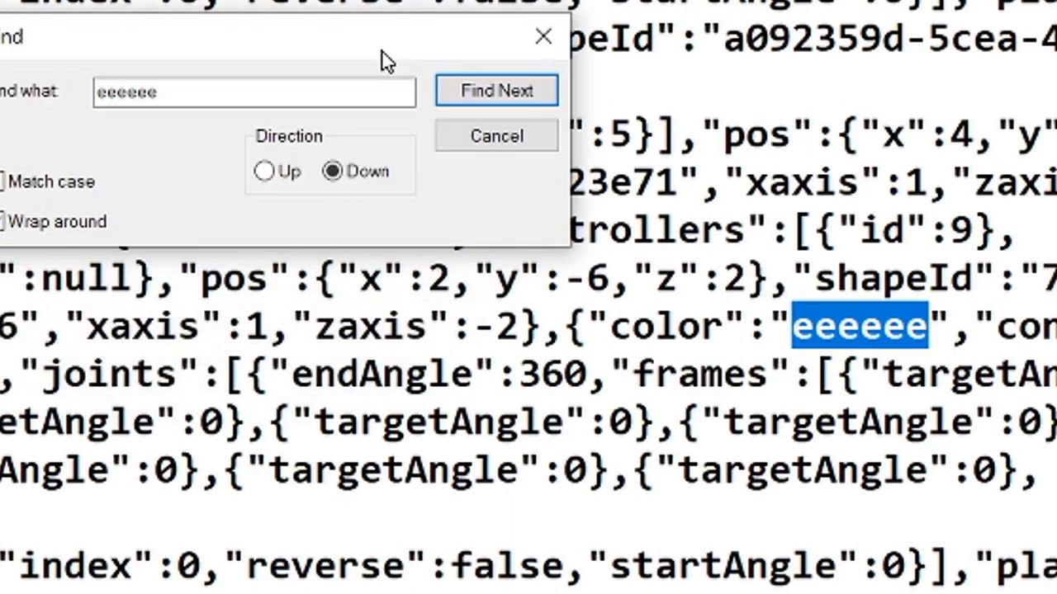
{"action": "left_click", "coordinate": [496, 90]}
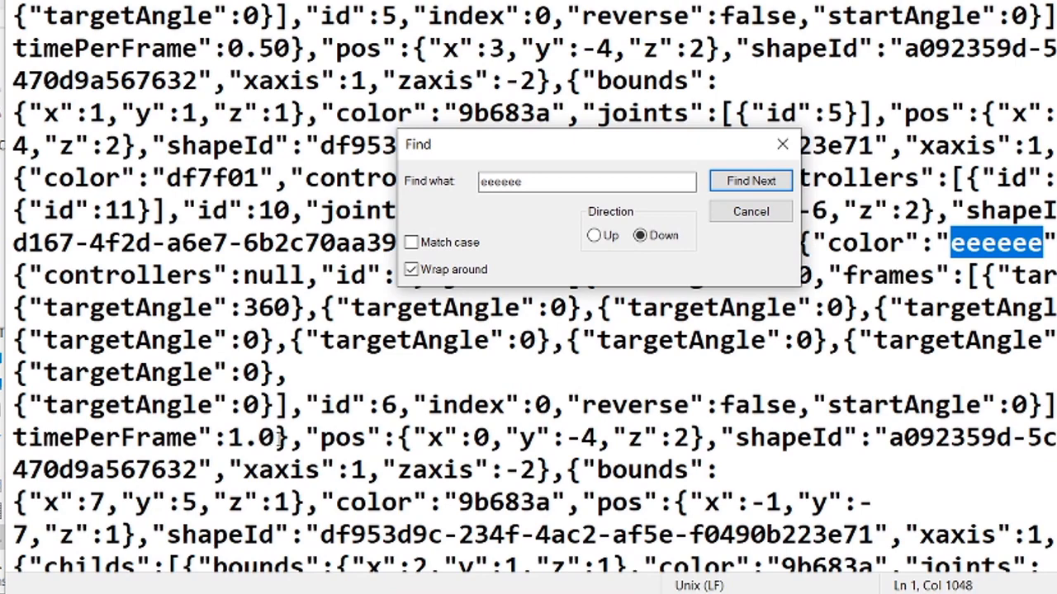
{"action": "left_click", "coordinate": [749, 180]}
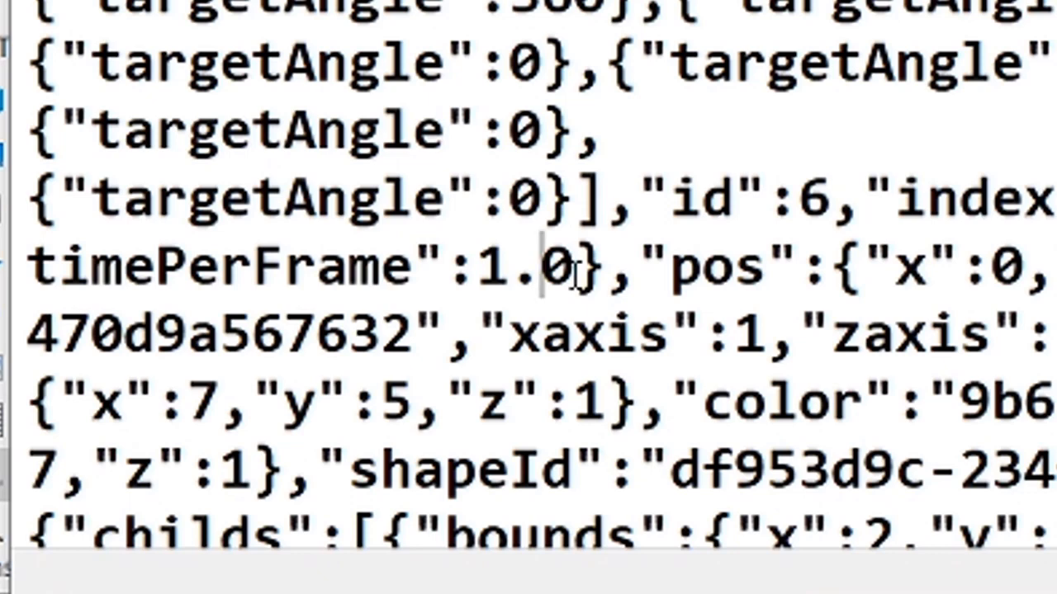
{"action": "mouse_move", "coordinate": [570, 268]}
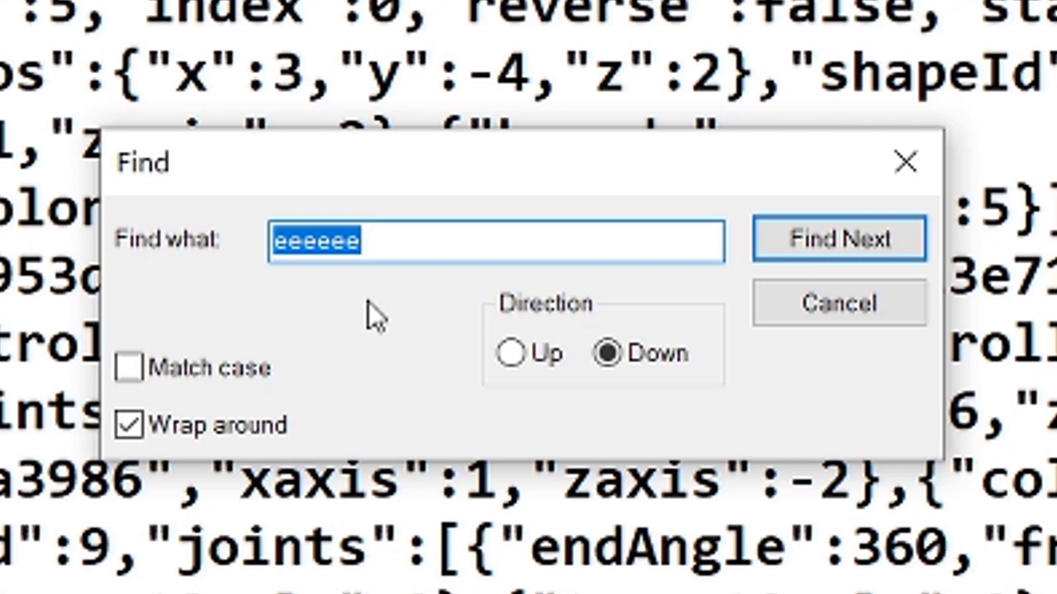
Step: Search for 222222 and select the nearby timePerFrame value 0.50
{"action": "type", "text": "222222"}
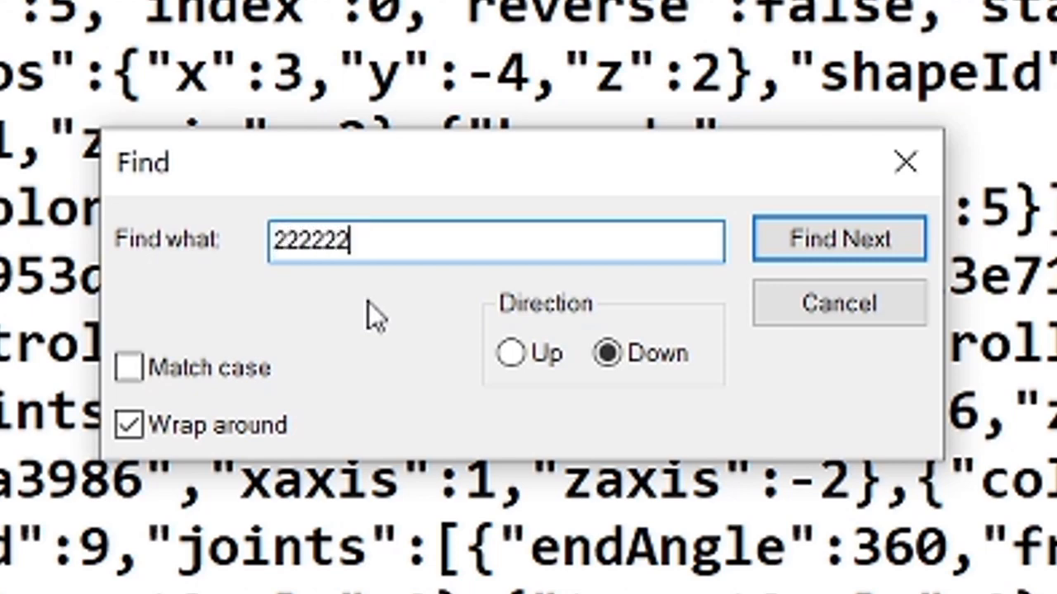
{"action": "left_click", "coordinate": [838, 239]}
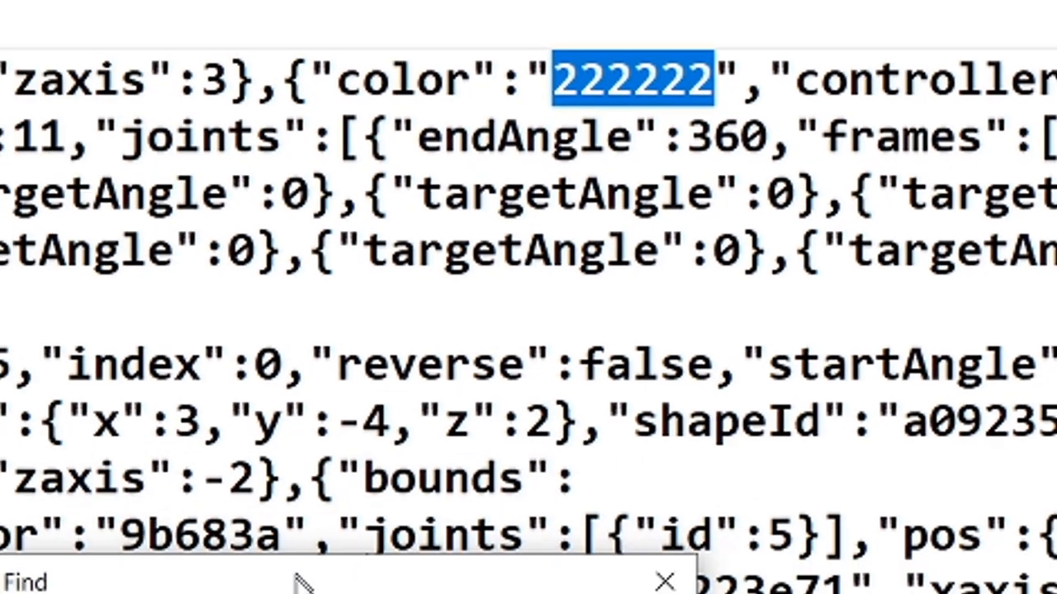
{"action": "left_click", "coordinate": [879, 507]}
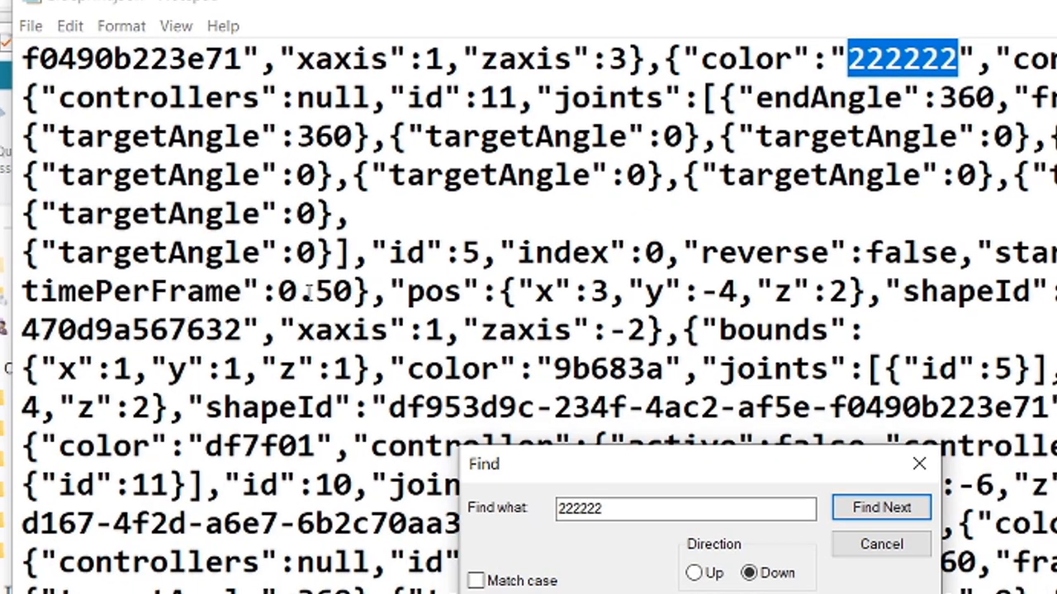
{"action": "left_click", "coordinate": [881, 506]}
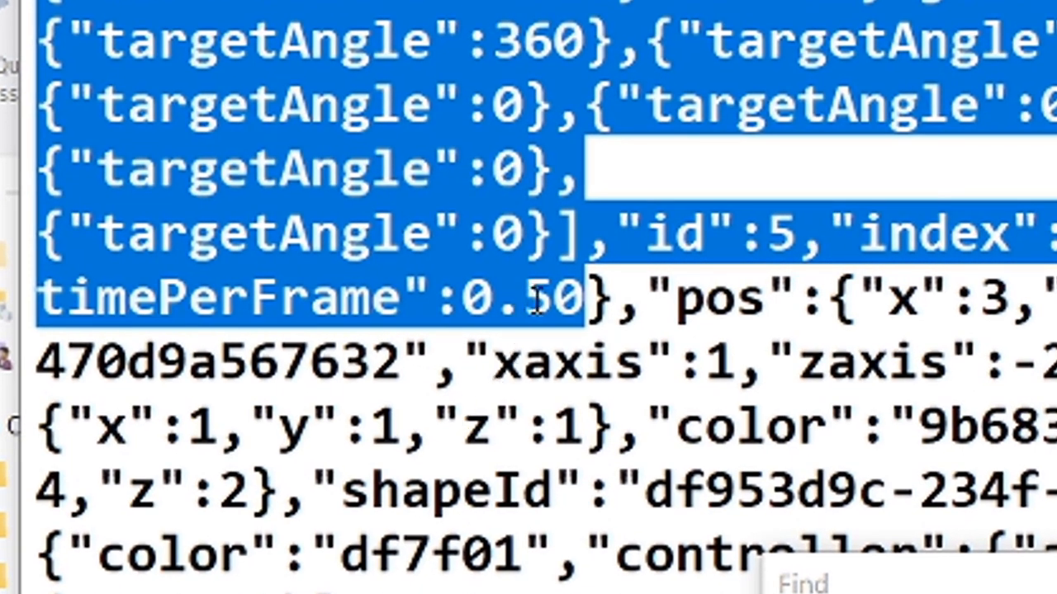
Step: Change the controller's timePerFrame value from 0.50 to 0.1
{"action": "left_click", "coordinate": [524, 298]}
{"action": "type", "text": "2"}
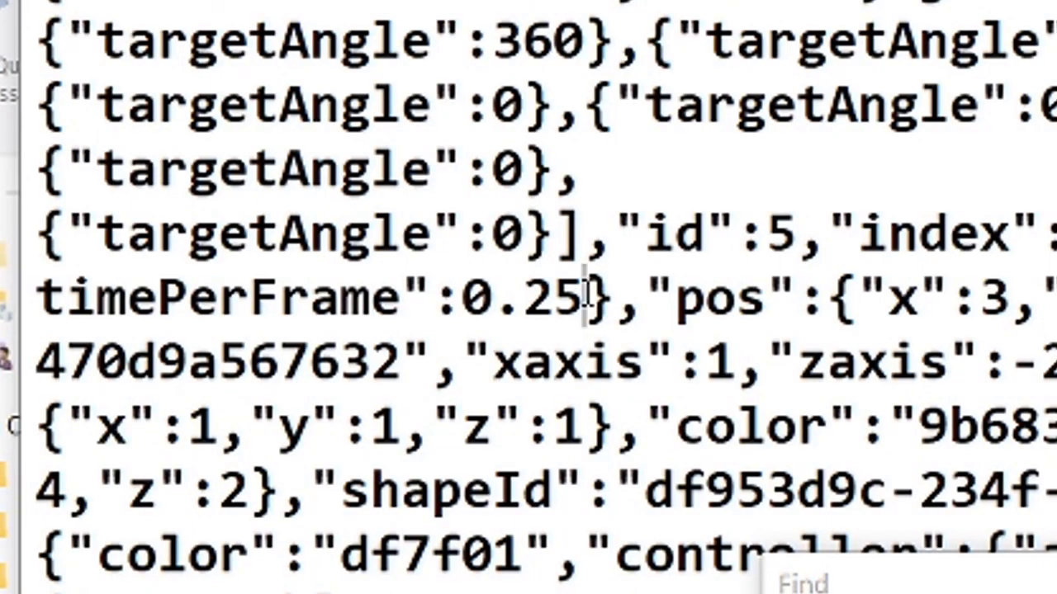
{"action": "key", "text": "Backspace"}
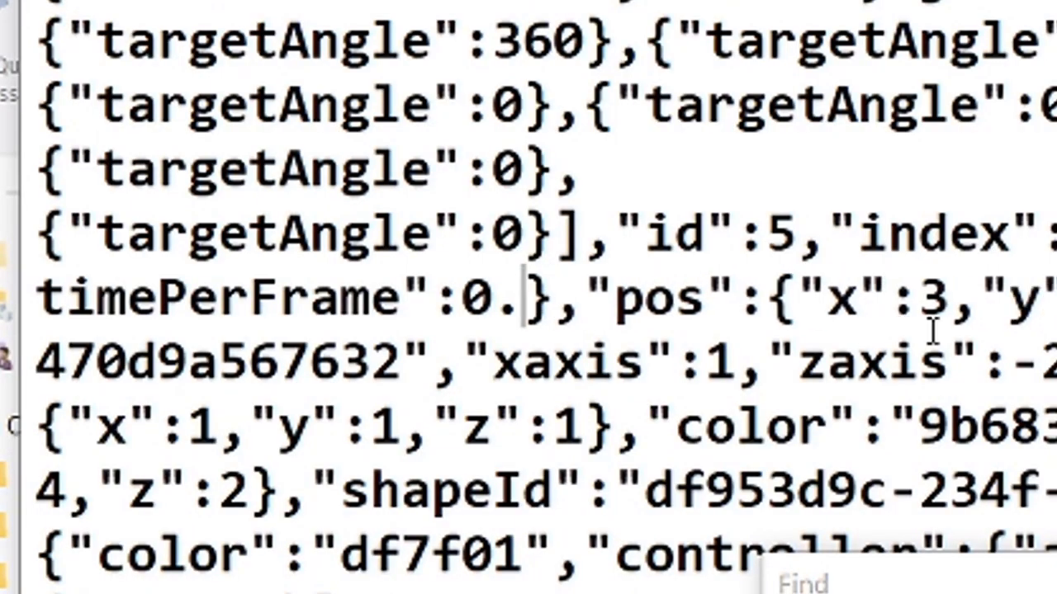
{"action": "type", "text": "1"}
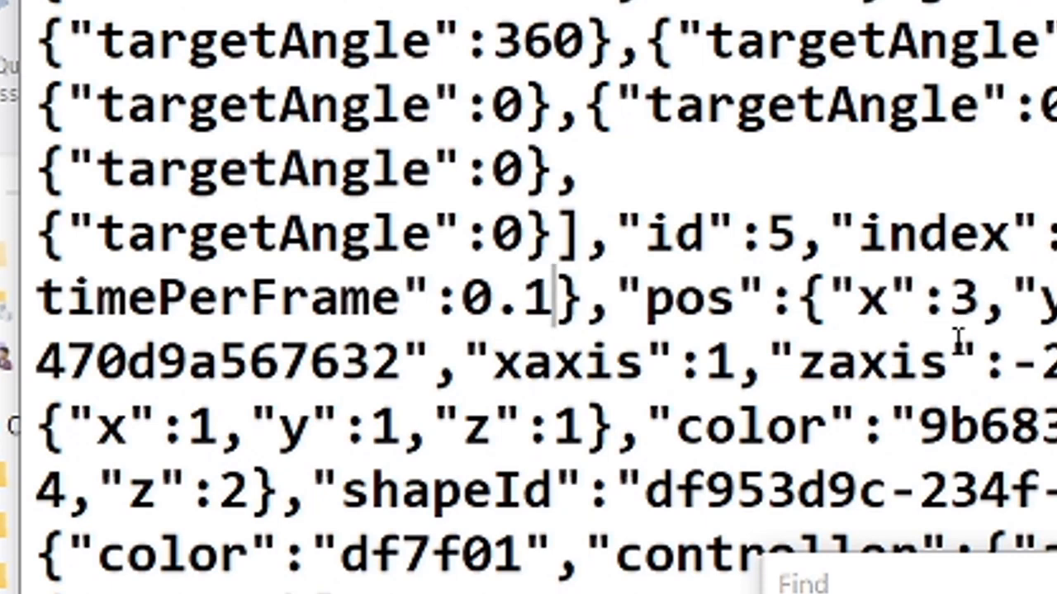
{"action": "mouse_move", "coordinate": [958, 339]}
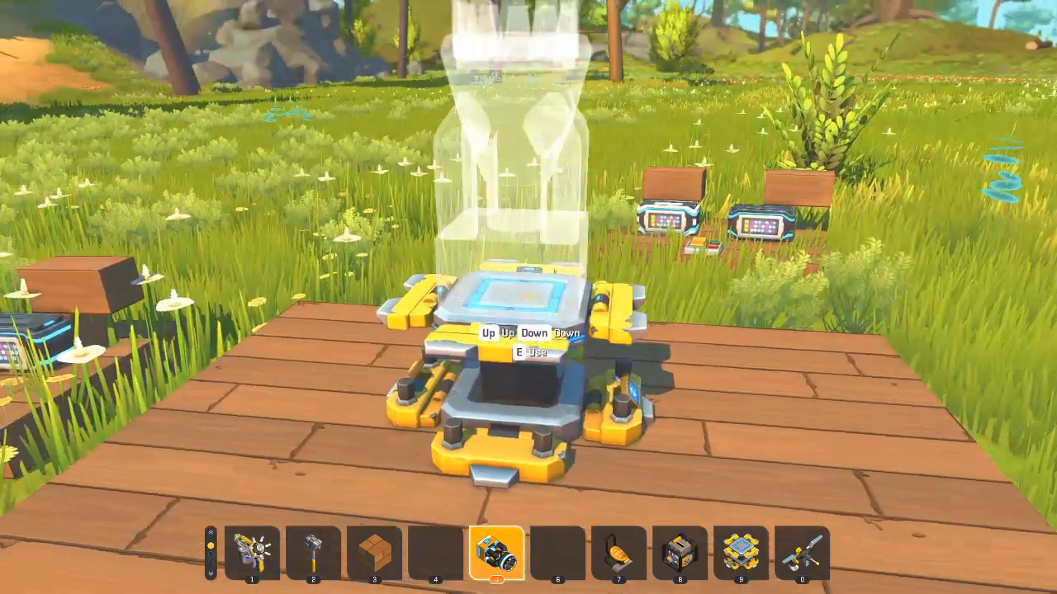
Step: Save the lifted thruster as a creation named 'thruster a'
{"action": "key", "text": "e"}
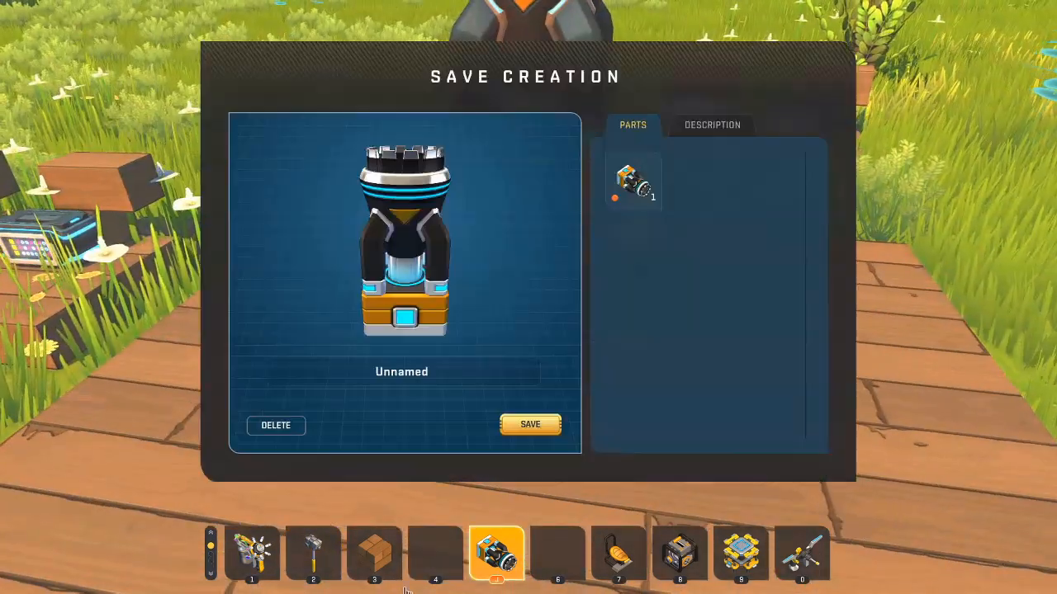
{"action": "left_click", "coordinate": [401, 372]}
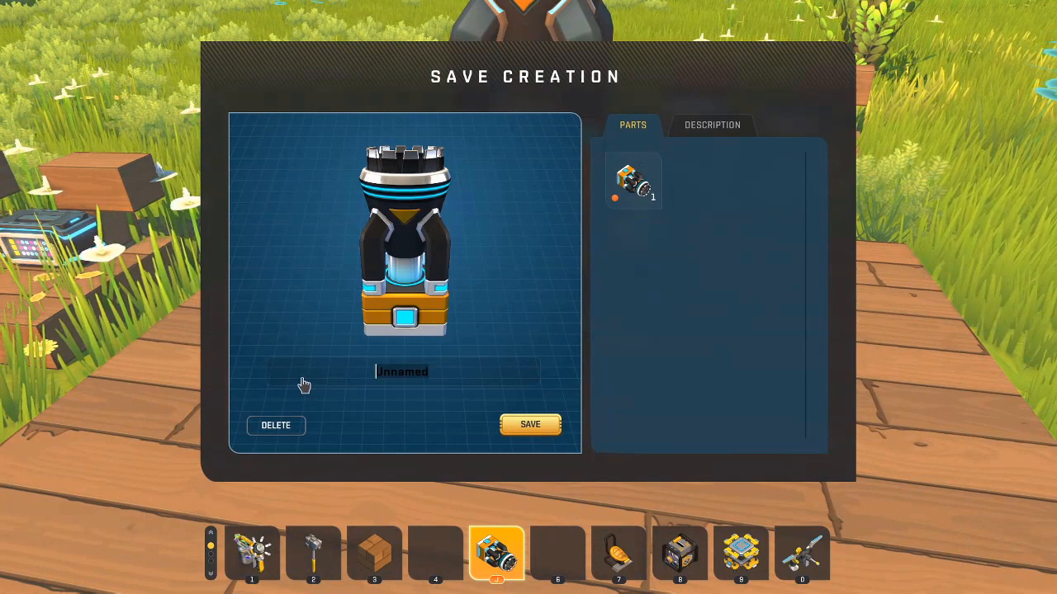
{"action": "type", "text": "thruster a"}
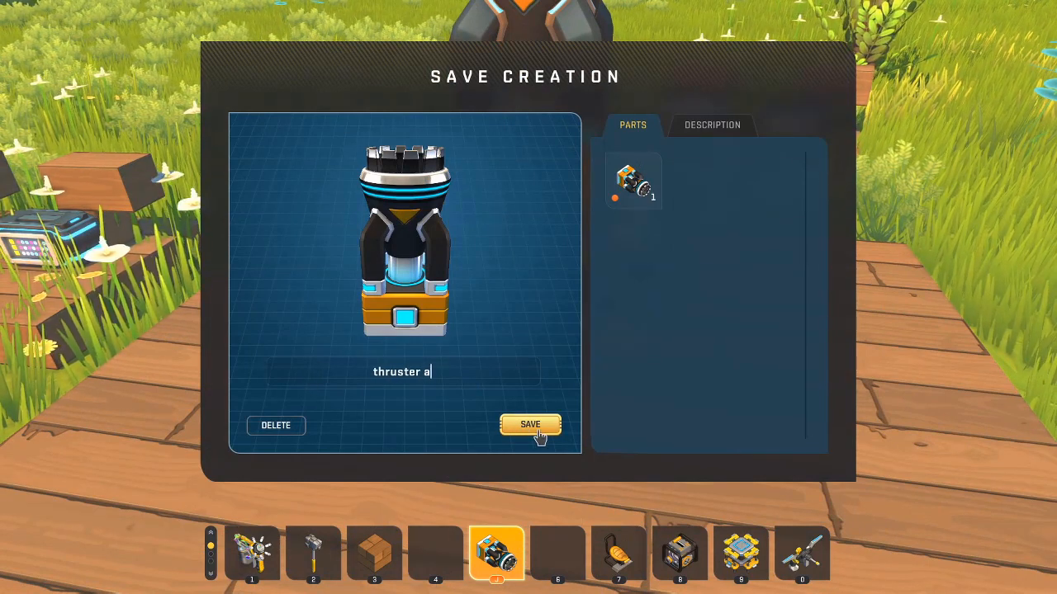
{"action": "left_click", "coordinate": [530, 424]}
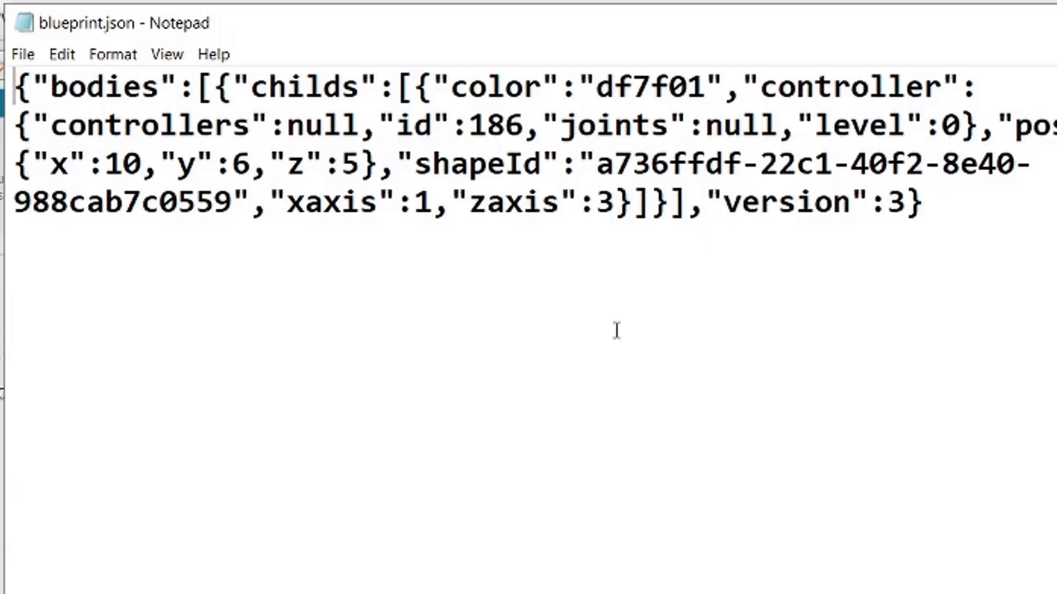
{"action": "mouse_move", "coordinate": [814, 276]}
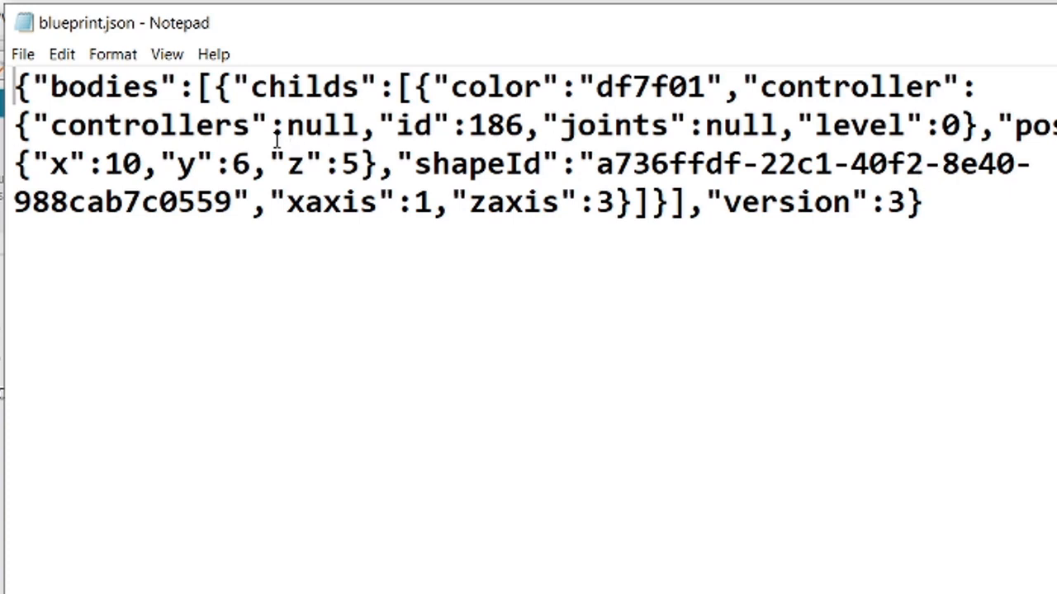
{"action": "left_click_drag", "start_coordinate": [442, 86], "coordinate": [450, 126]}
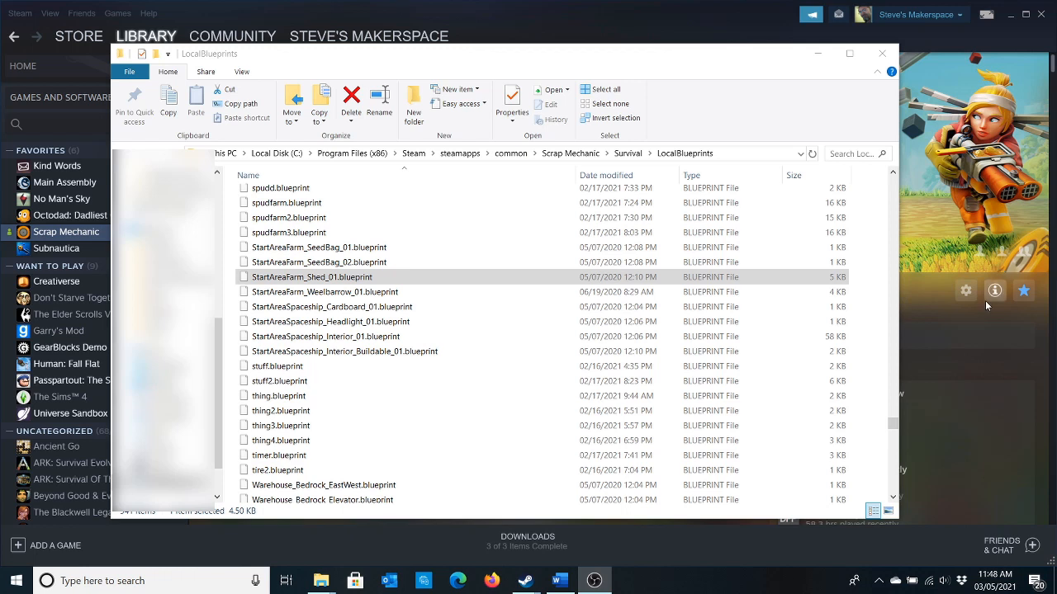
{"action": "mouse_move", "coordinate": [394, 152]}
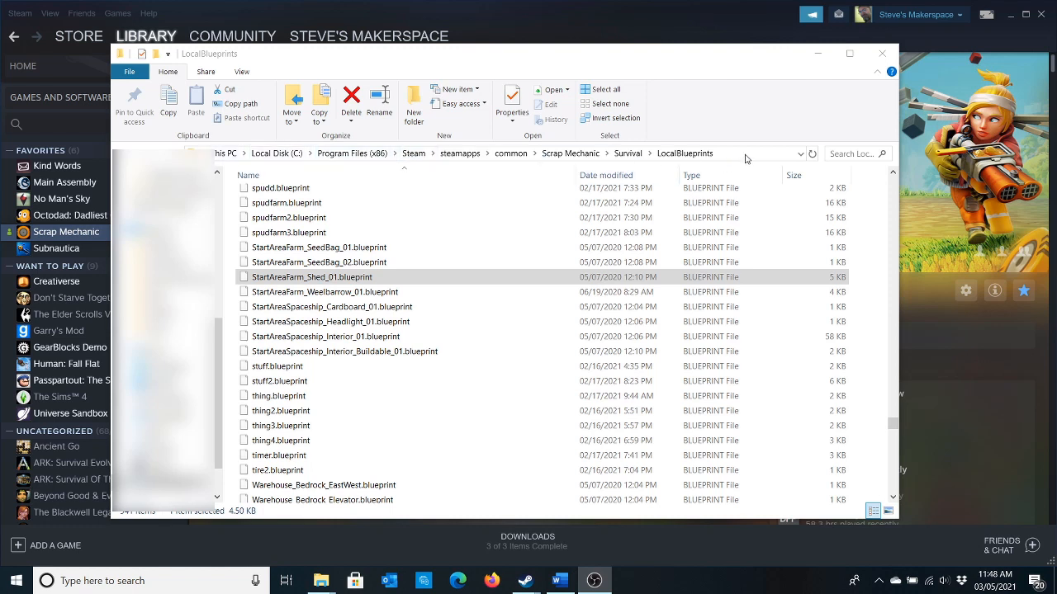
Step: Open StartAreaFarm_Shed_01.blueprint from LocalBlueprints in Notepad
{"action": "left_click", "coordinate": [312, 276]}
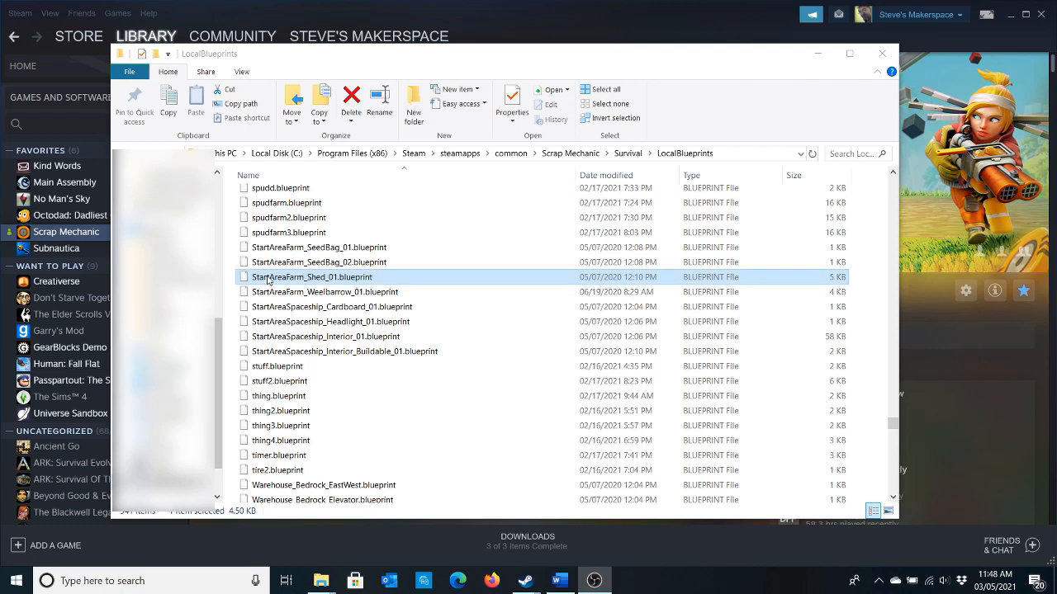
{"action": "mouse_move", "coordinate": [324, 286]}
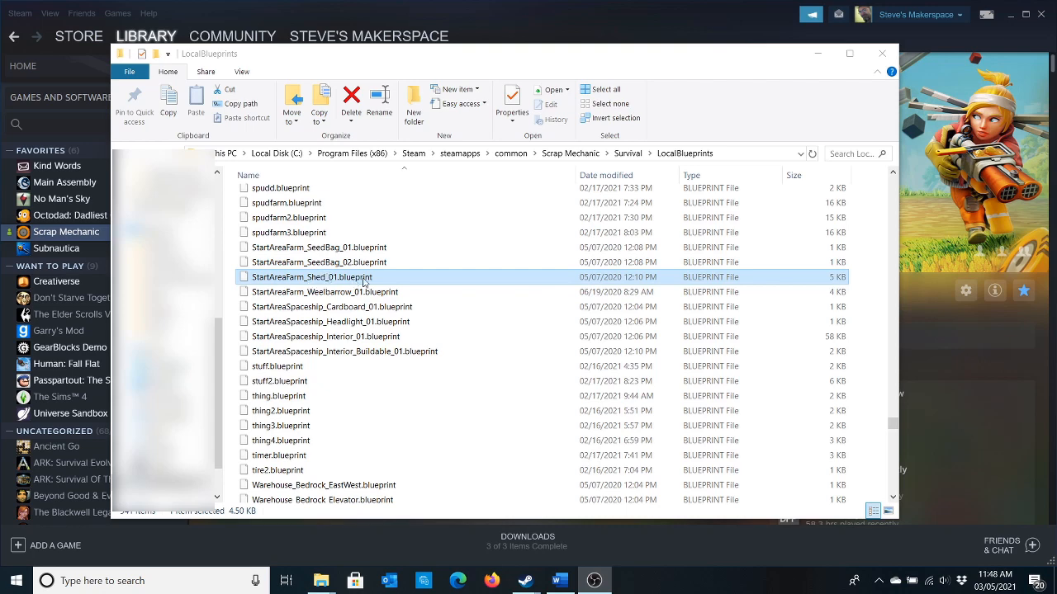
{"action": "mouse_move", "coordinate": [323, 284]}
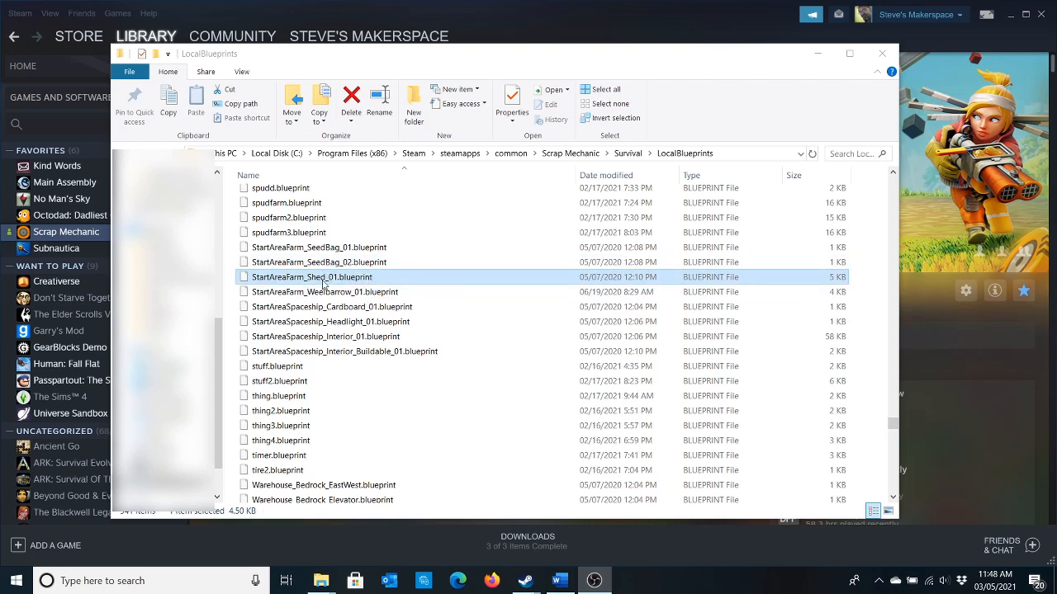
{"action": "double_click", "coordinate": [312, 277]}
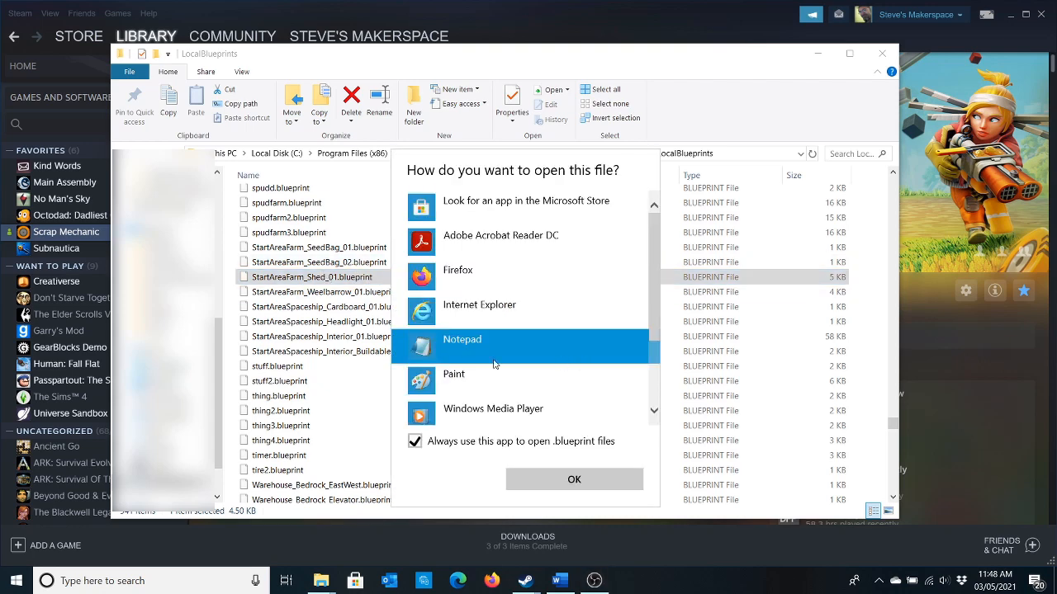
{"action": "left_click", "coordinate": [574, 480]}
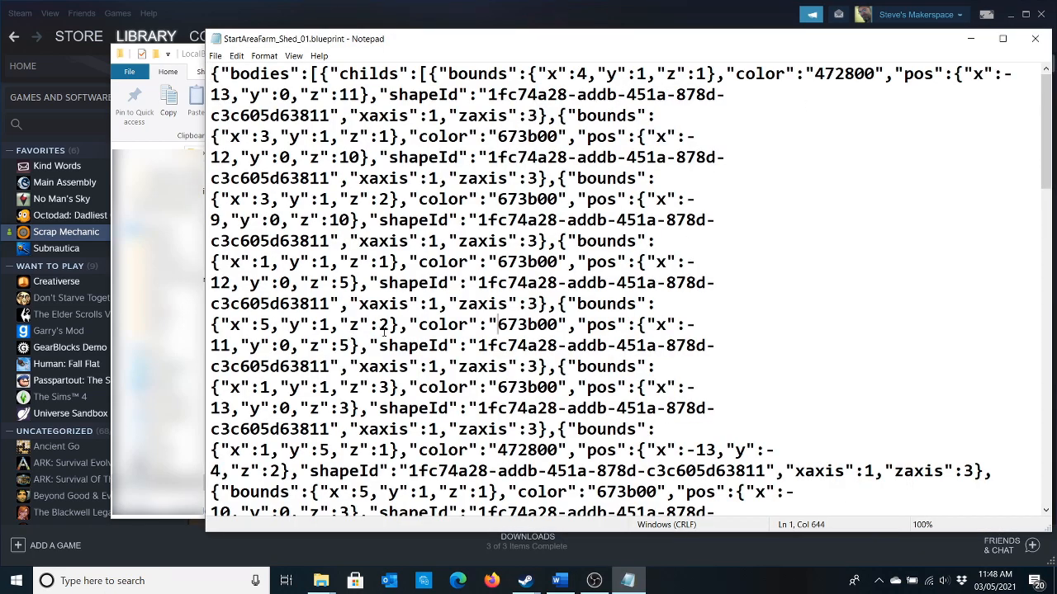
{"action": "scroll", "scroll_direction": "down", "scroll_amount": 3}
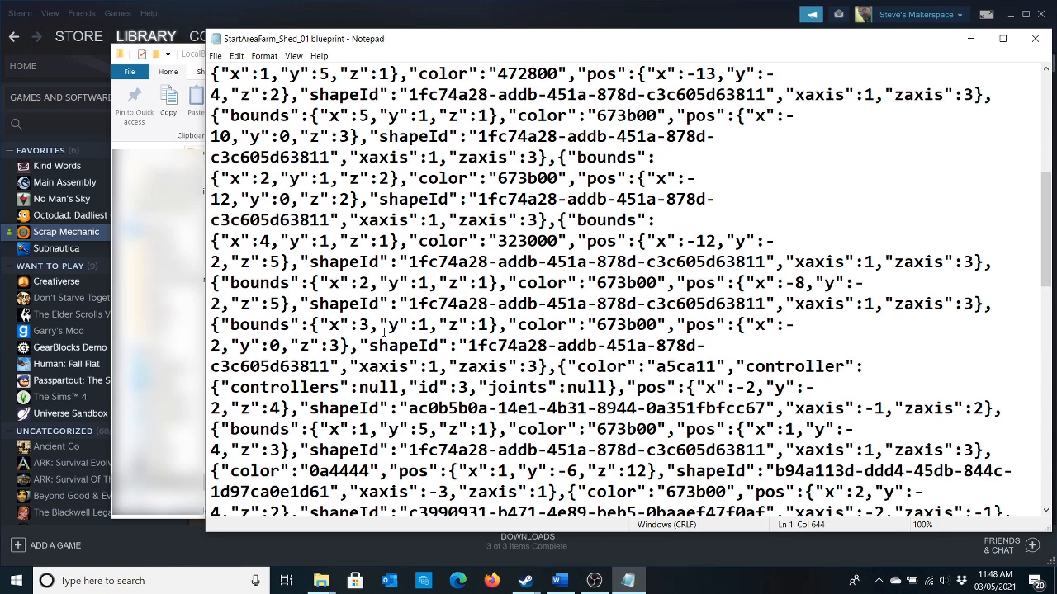
{"action": "scroll", "scroll_direction": "down", "scroll_amount": 3}
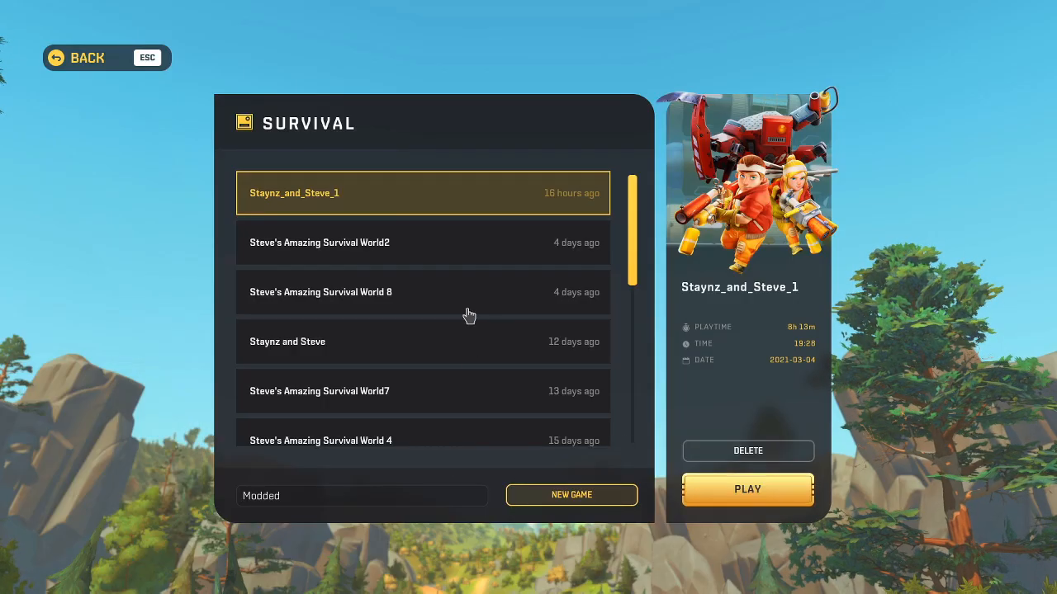
Step: Load the most recent Survival world to view the red farm shed
{"action": "left_click", "coordinate": [747, 489]}
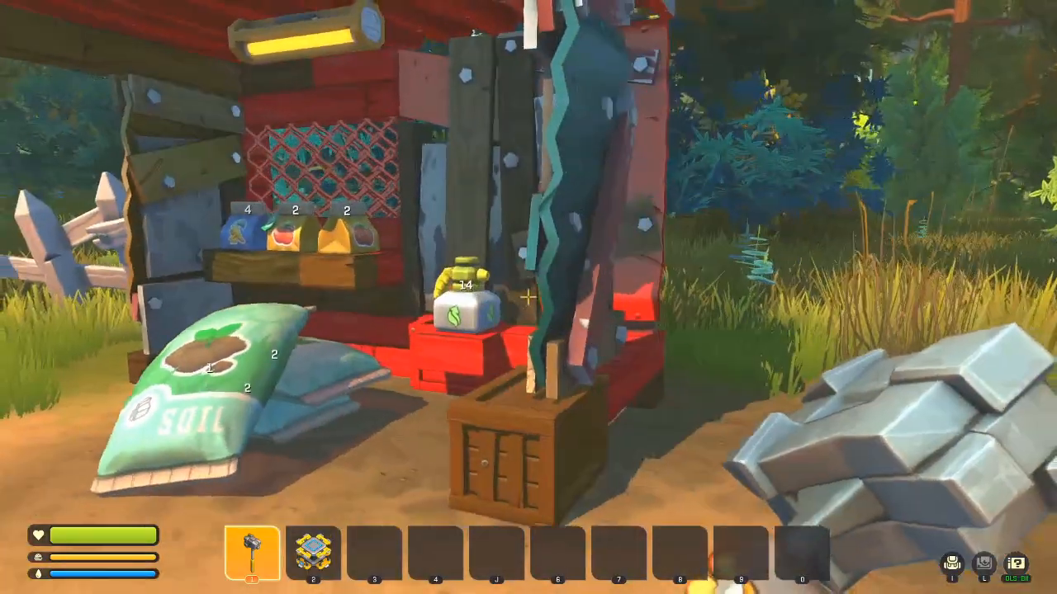
{"action": "mouse_move", "coordinate": [528, 298]}
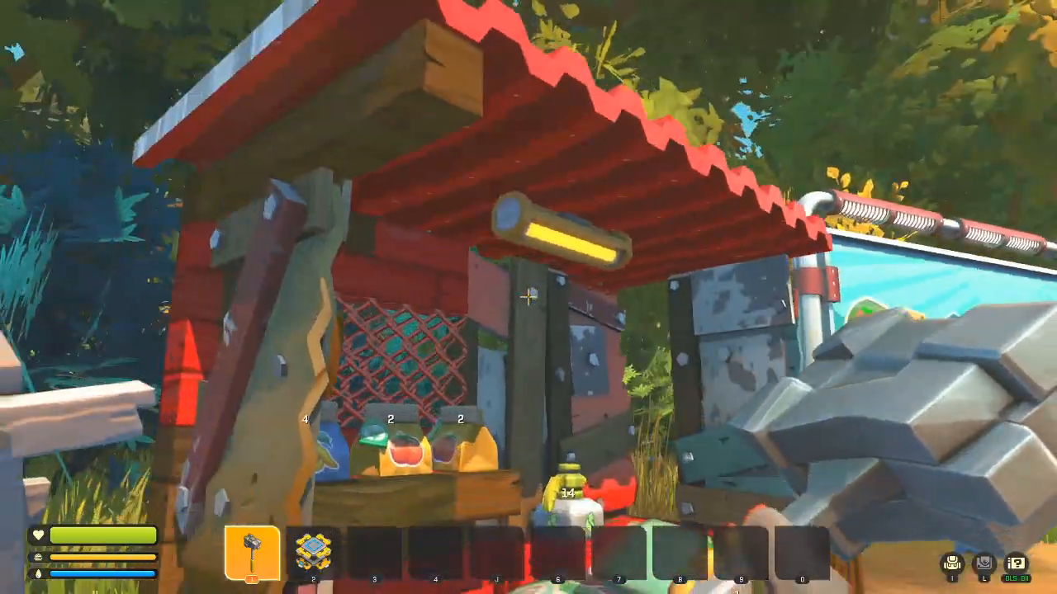